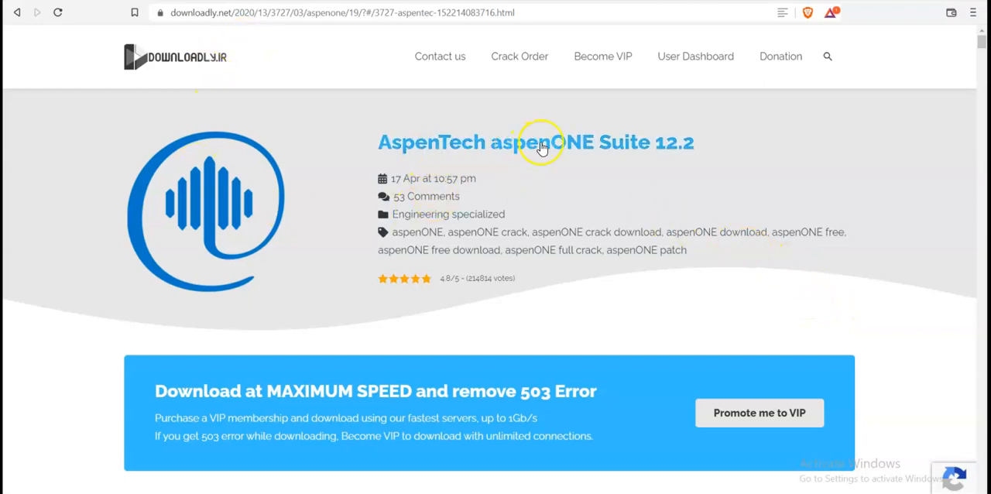
pyautogui.moveTo(715, 177)
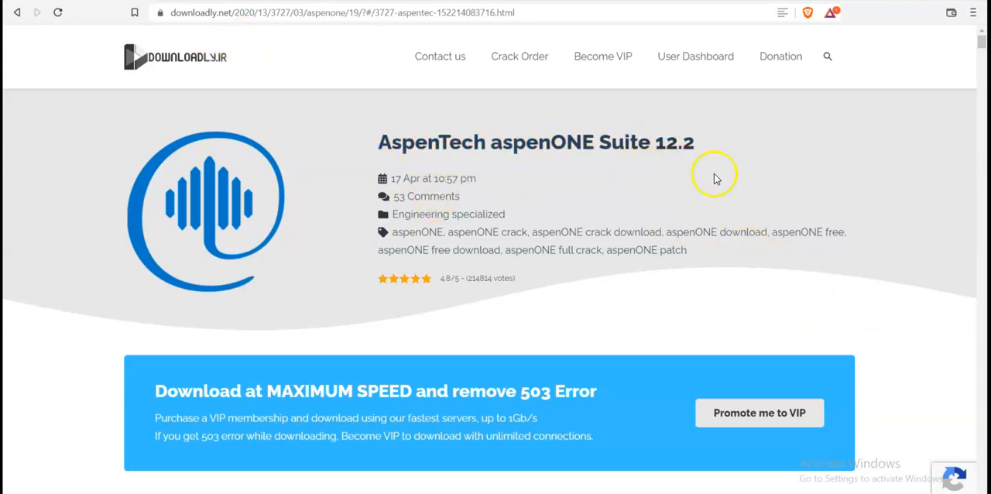
pyautogui.moveTo(696, 164)
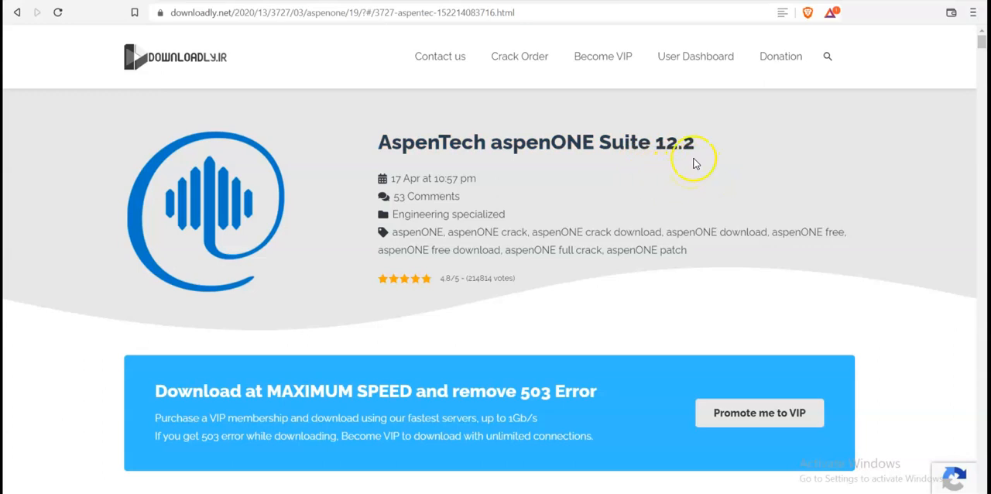
pyautogui.moveTo(649, 184)
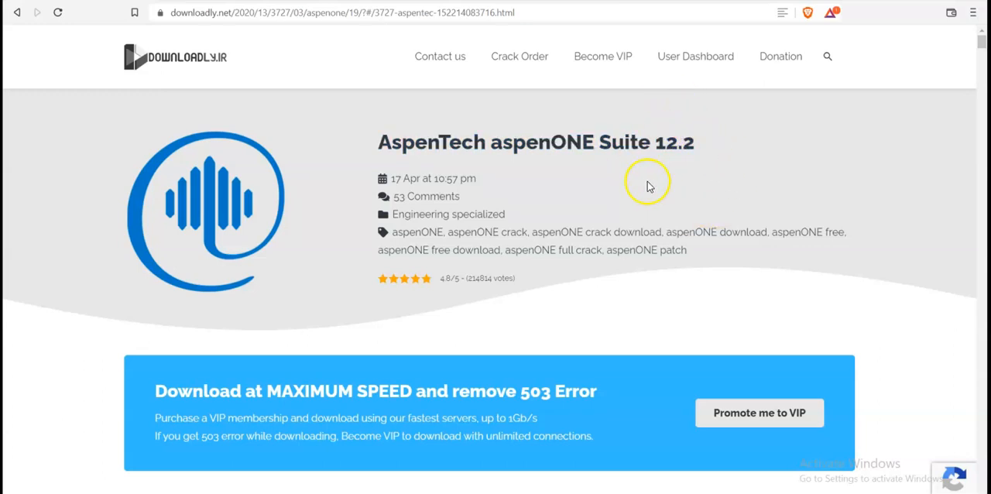
# Step: Scroll the aspenONE Suite 12.2 page down to the Installation Guide and start the embedded tutorial video
pyautogui.scroll(-3)
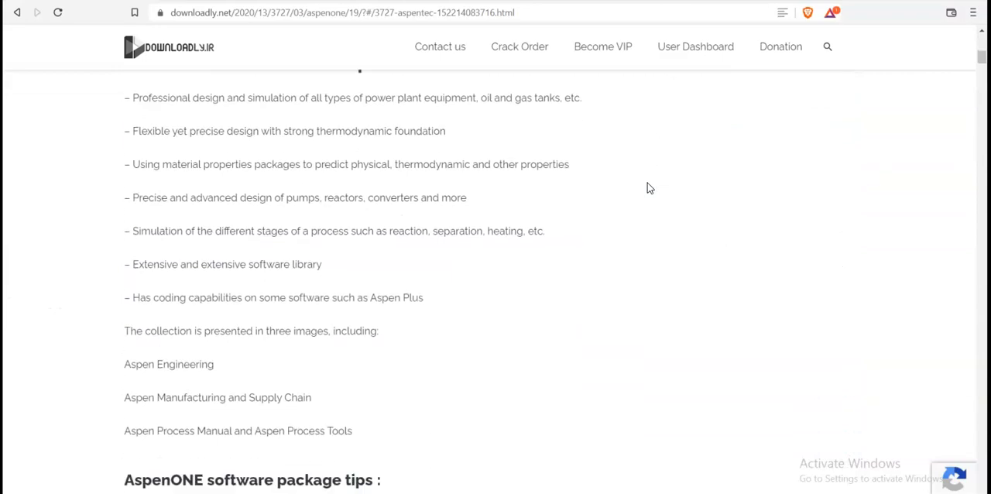
pyautogui.scroll(-3)
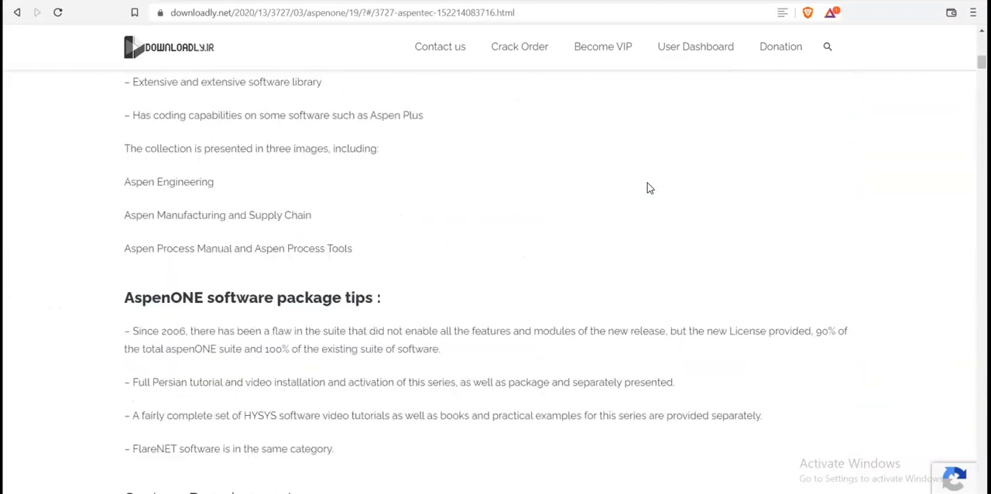
pyautogui.scroll(-3)
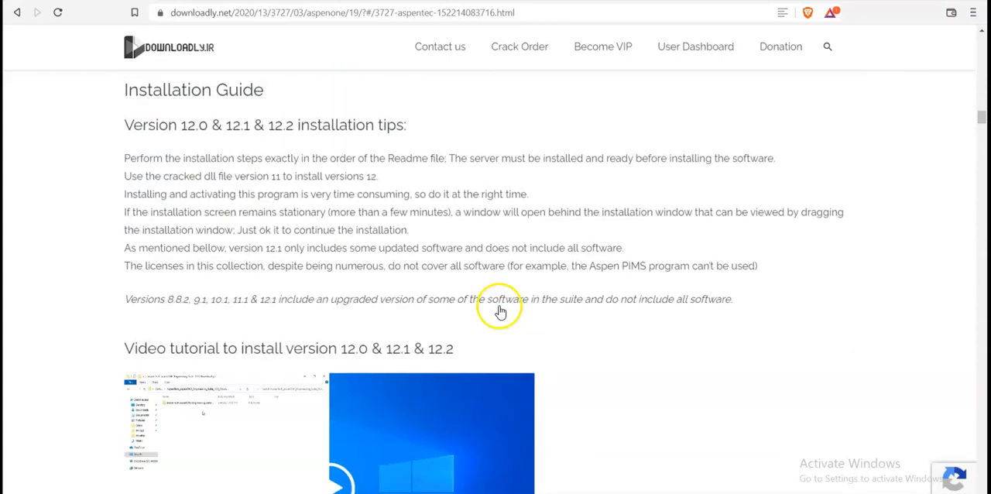
pyautogui.scroll(-3)
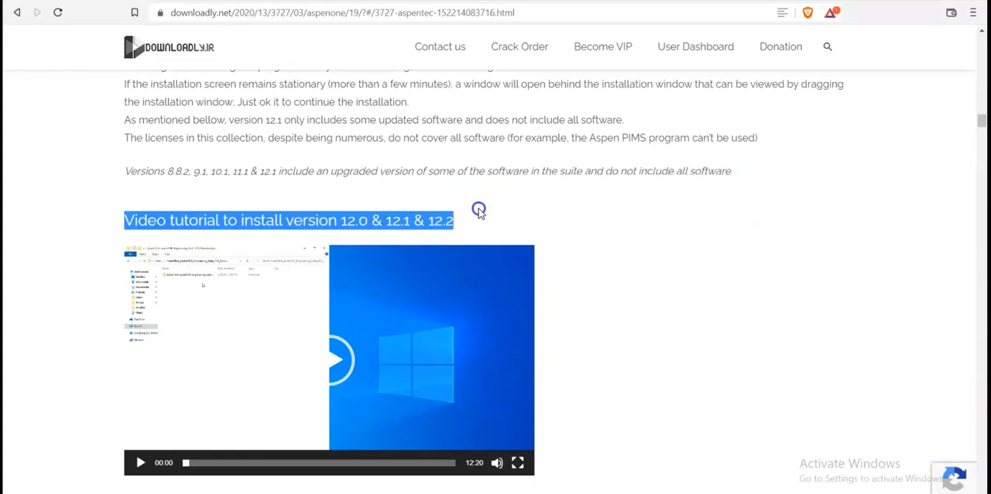
pyautogui.scroll(-3)
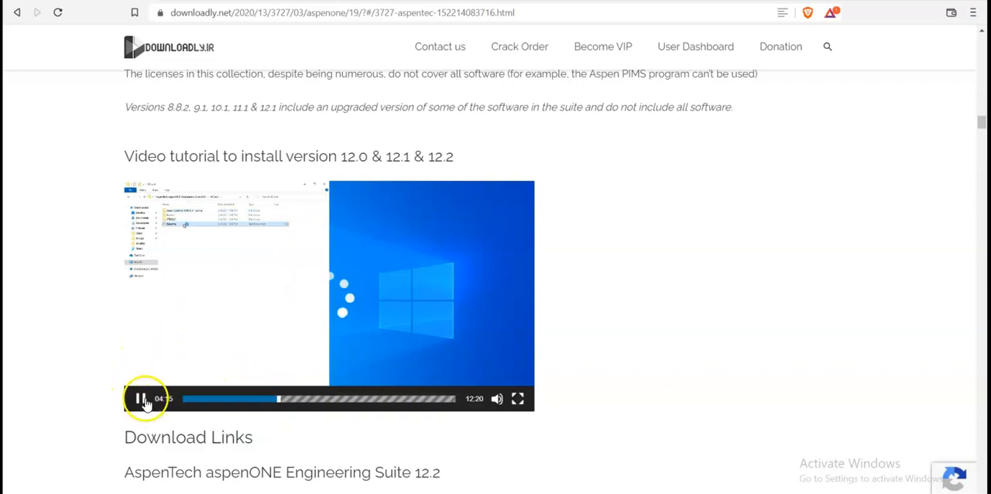
pyautogui.click(143, 398)
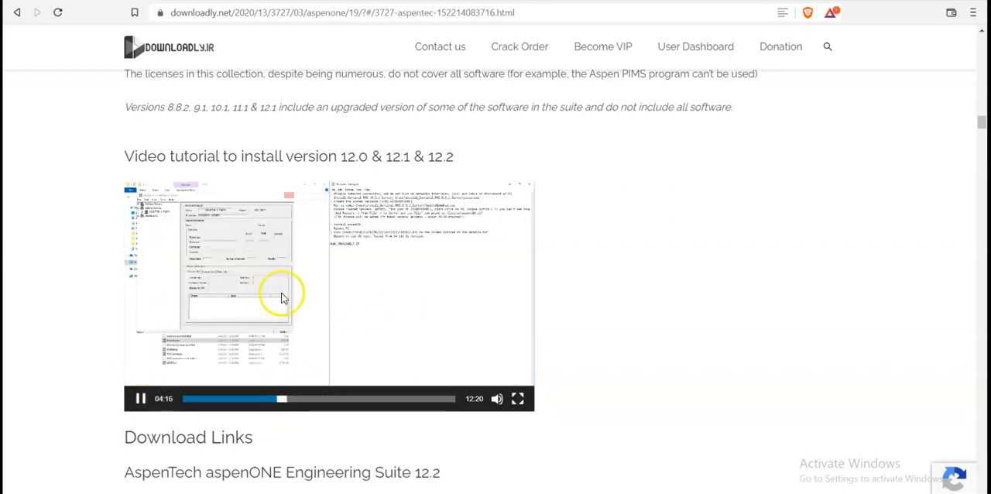
pyautogui.scroll(-3)
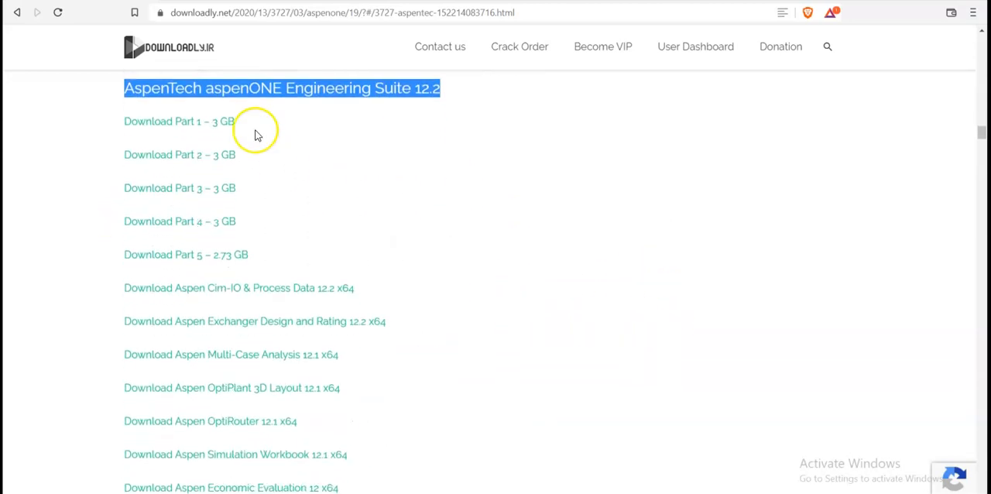
pyautogui.moveTo(213, 223)
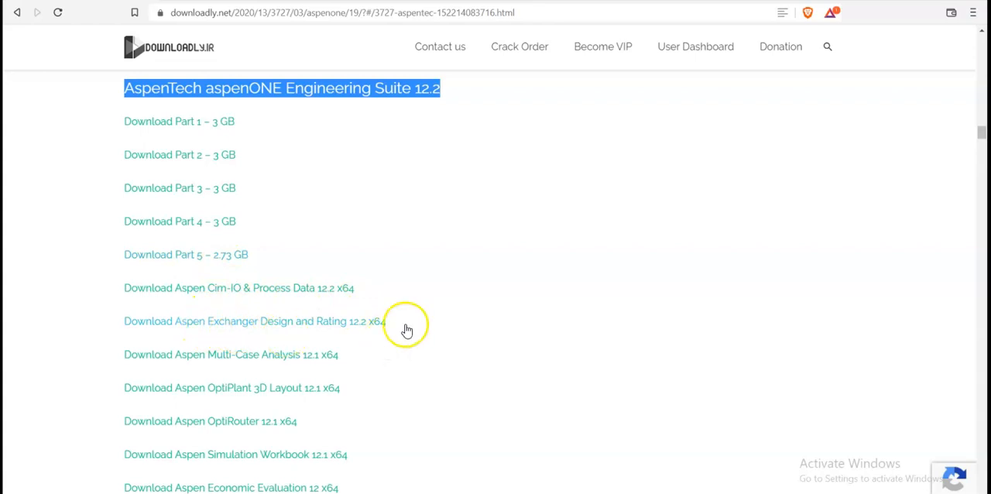
# Step: Scroll further down the Downloadly page to the 12.0 & 12.1 & 12.2 installation video section
pyautogui.scroll(-3)
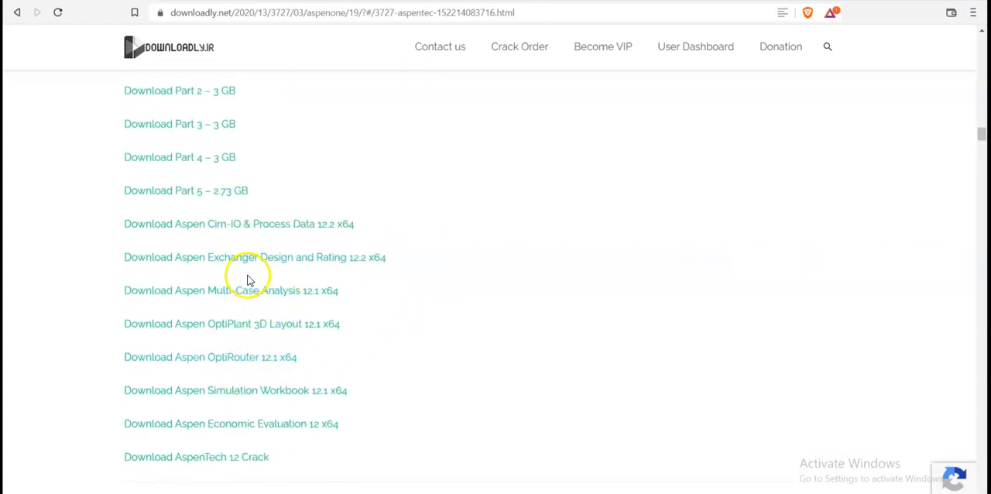
pyautogui.moveTo(277, 277)
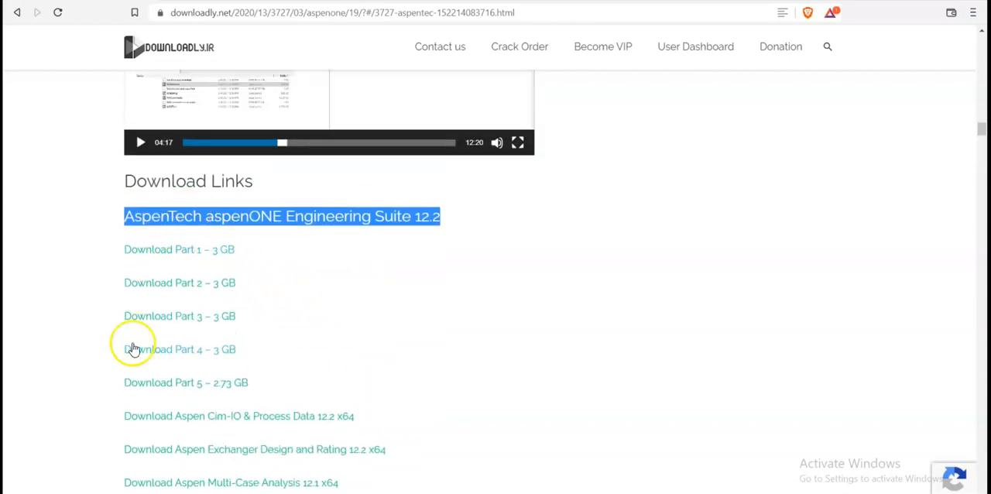
pyautogui.scroll(-3)
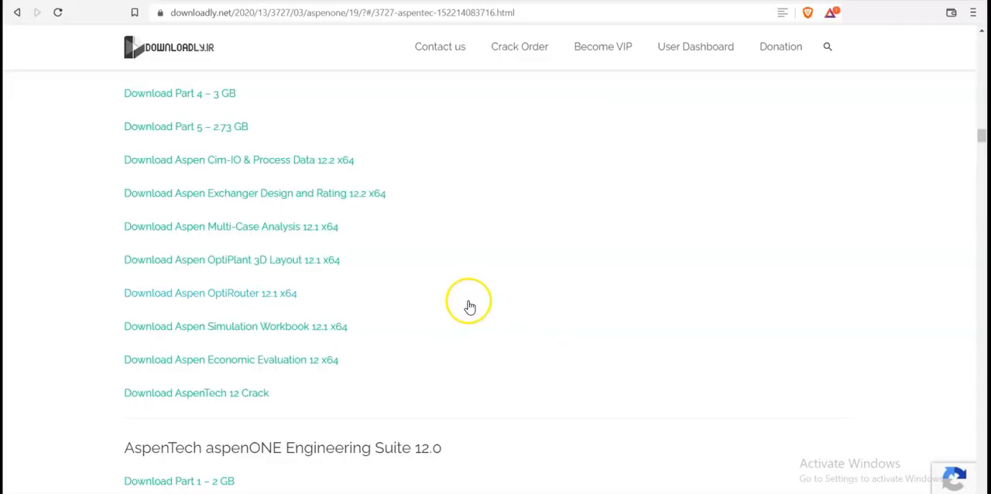
pyautogui.scroll(-3)
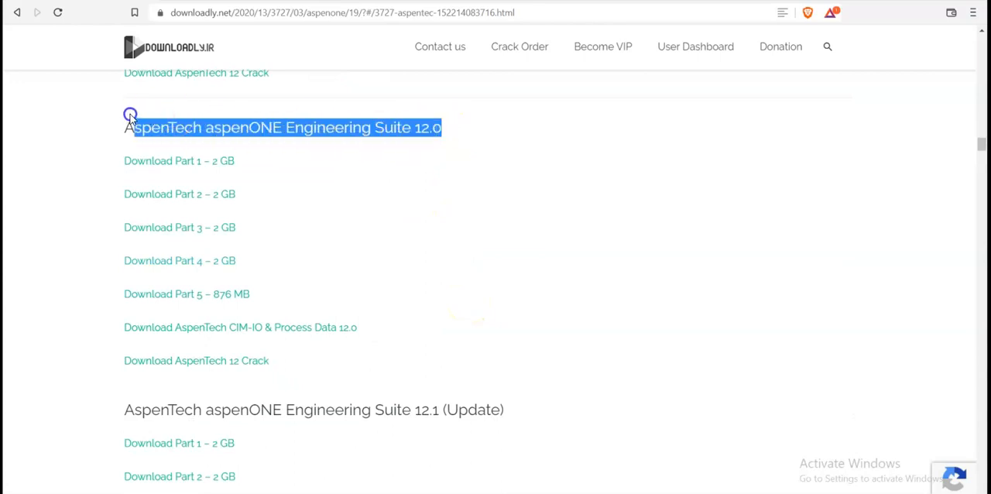
pyautogui.moveTo(247, 322)
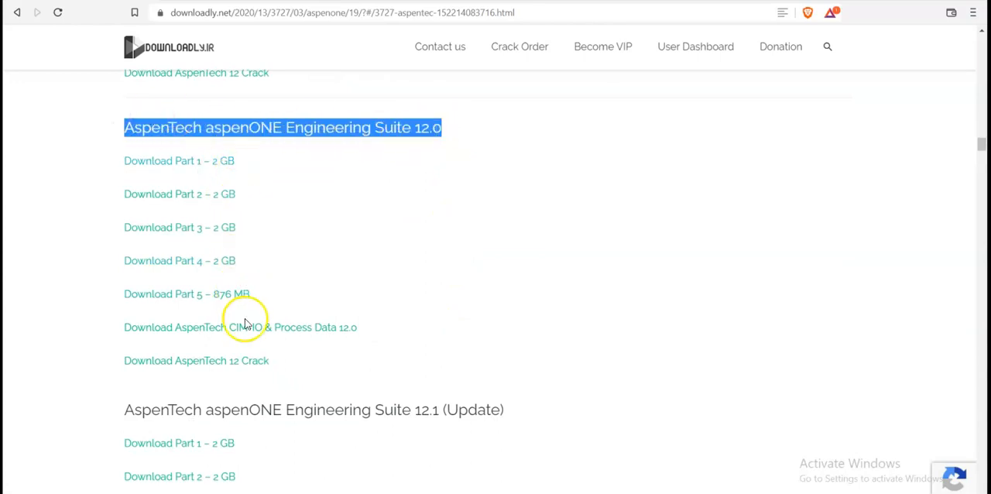
pyautogui.moveTo(300, 348)
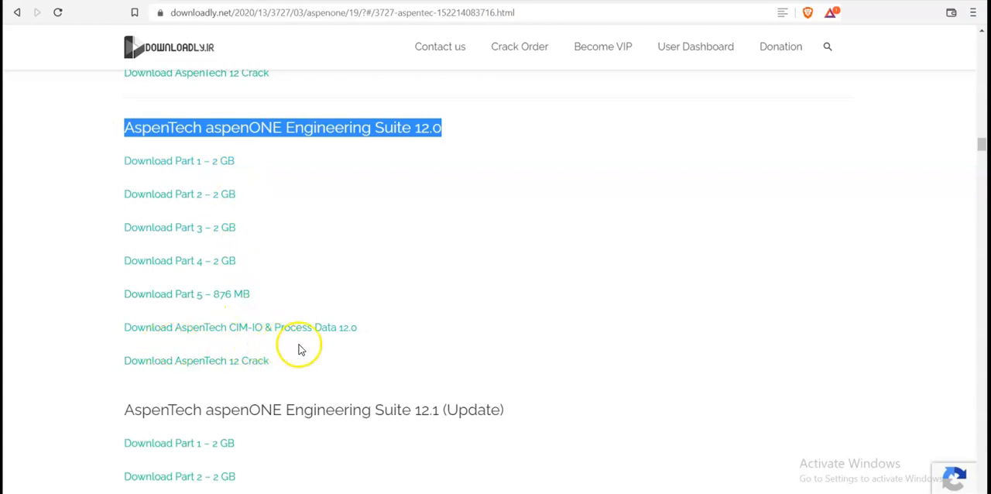
pyautogui.moveTo(311, 348)
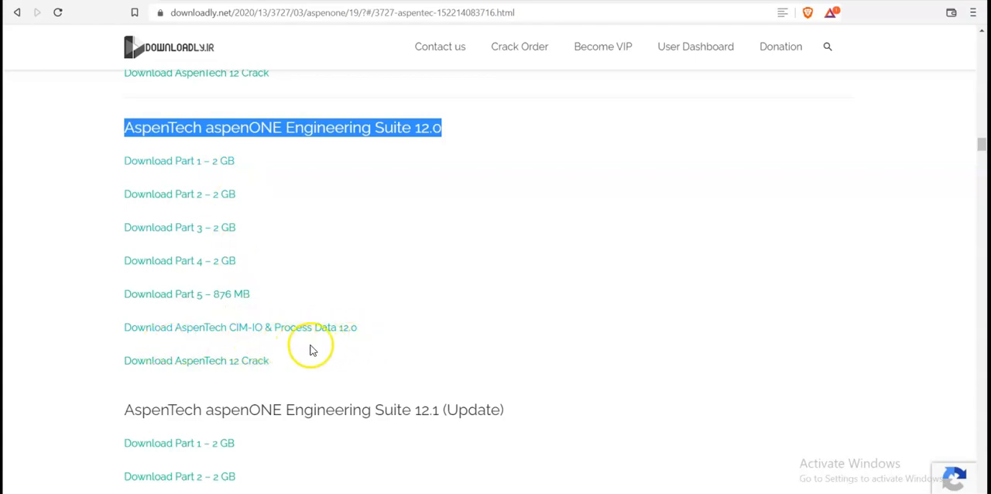
pyautogui.moveTo(352, 308)
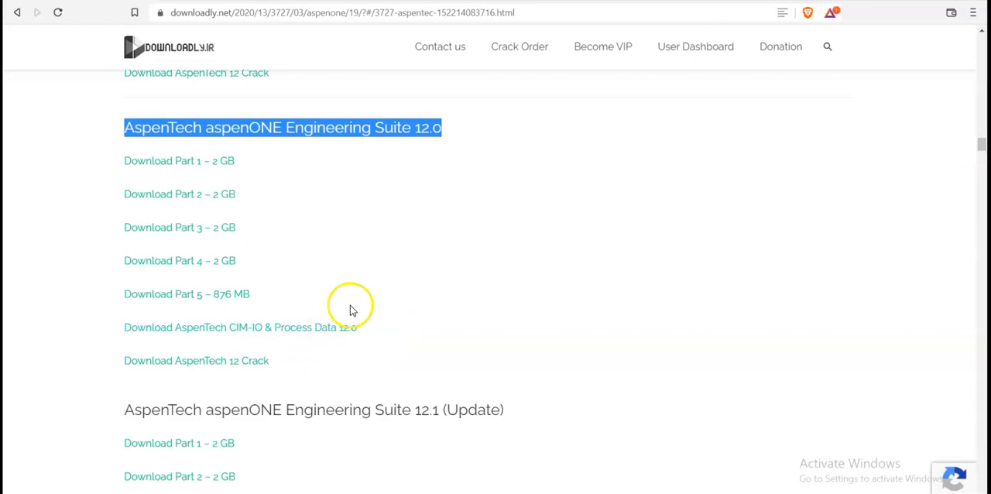
pyautogui.moveTo(155, 361)
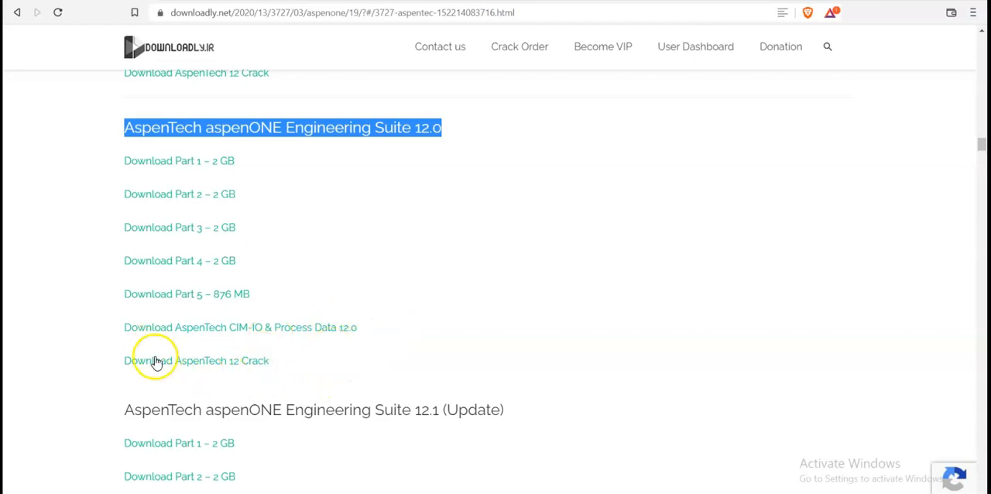
pyautogui.moveTo(418, 282)
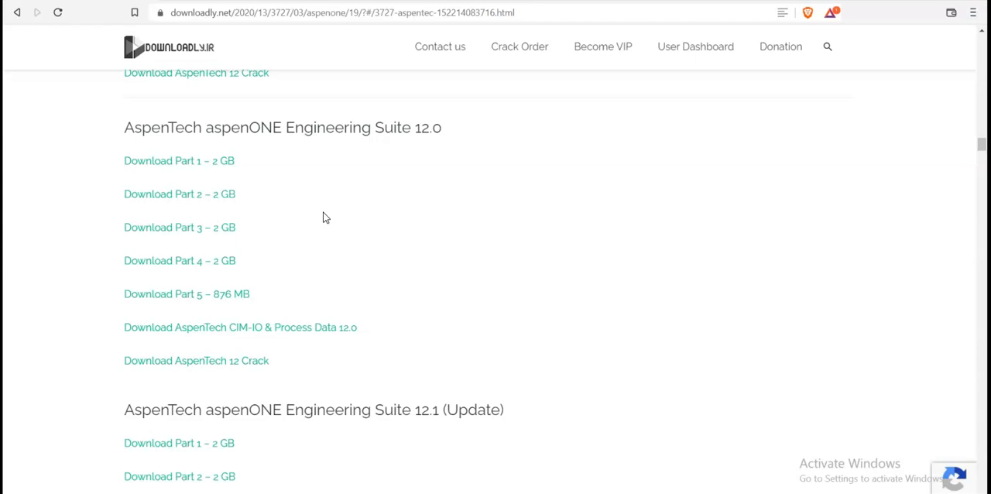
pyautogui.scroll(-3)
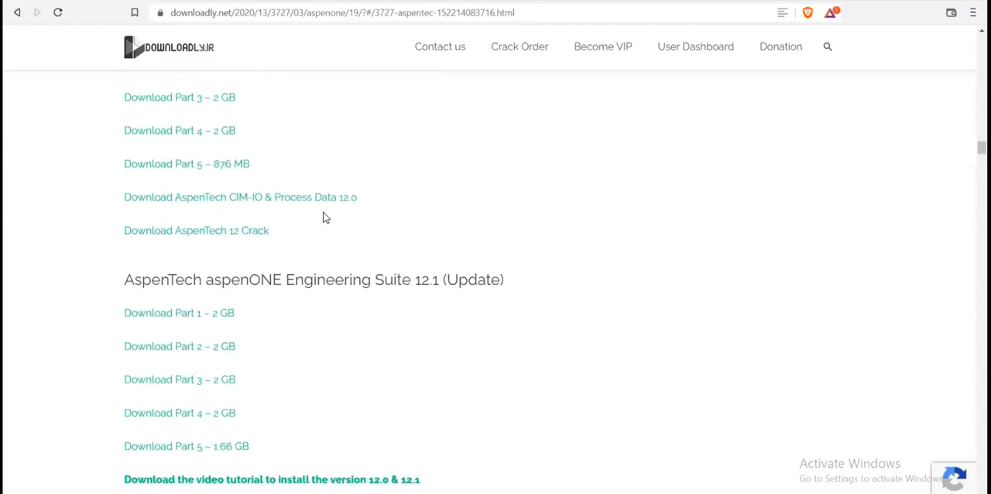
pyautogui.scroll(-3)
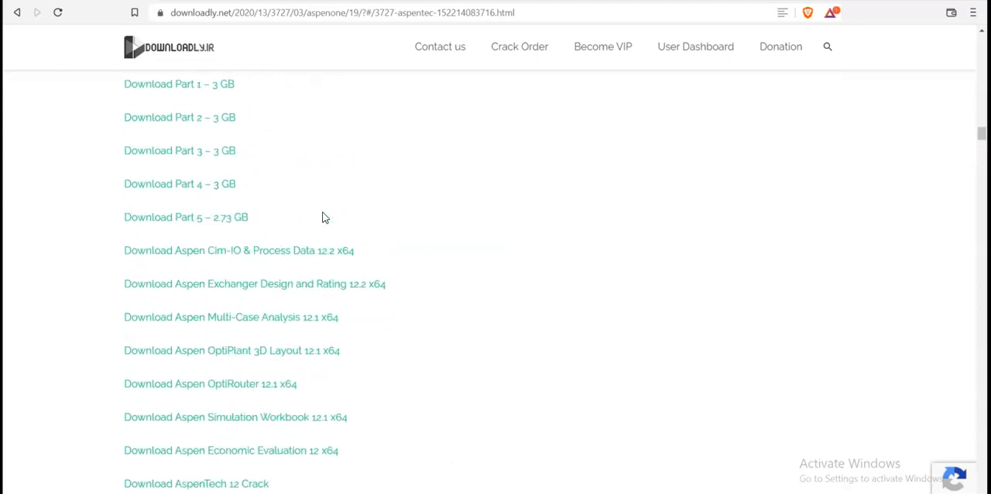
pyautogui.scroll(-3)
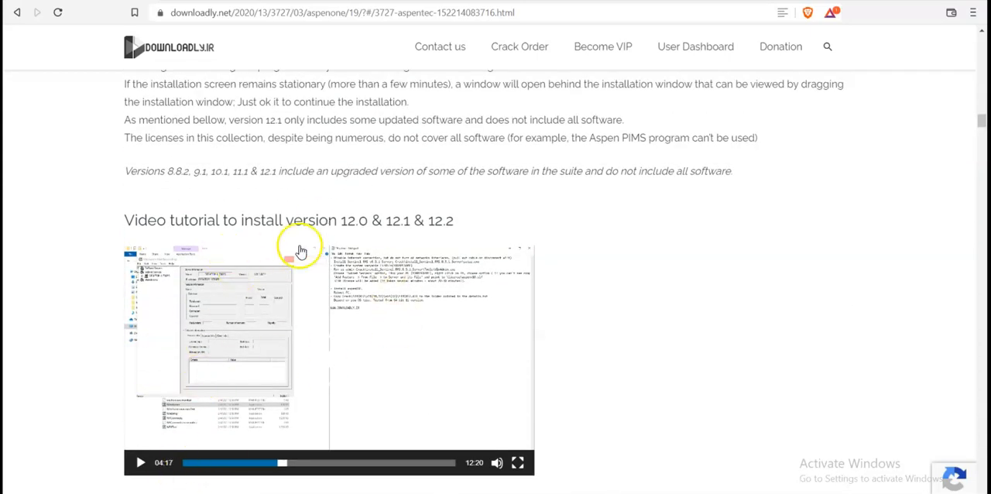
pyautogui.moveTo(453, 458)
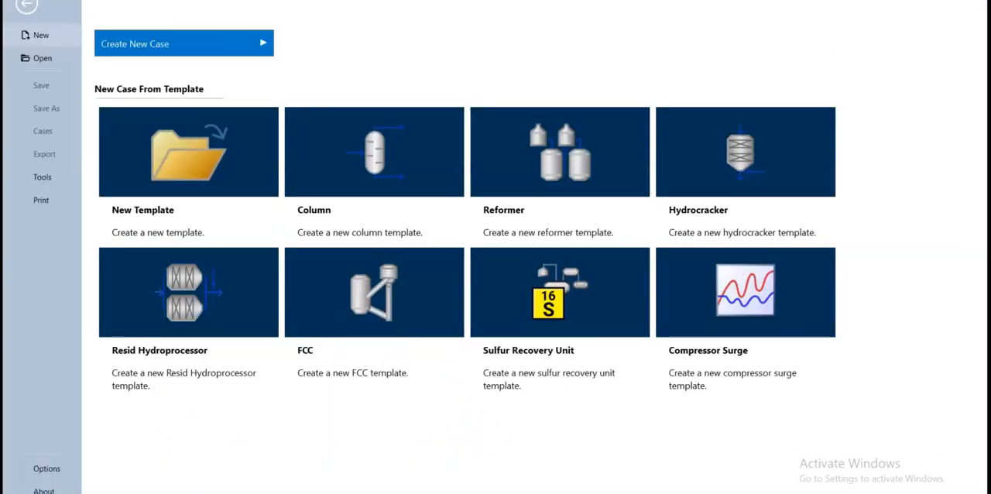
pyautogui.moveTo(27, 267)
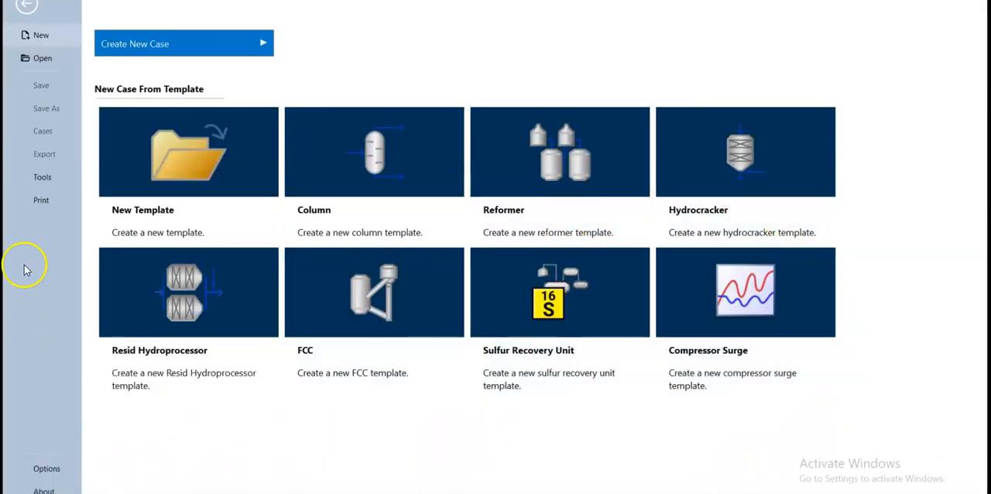
pyautogui.moveTo(327, 388)
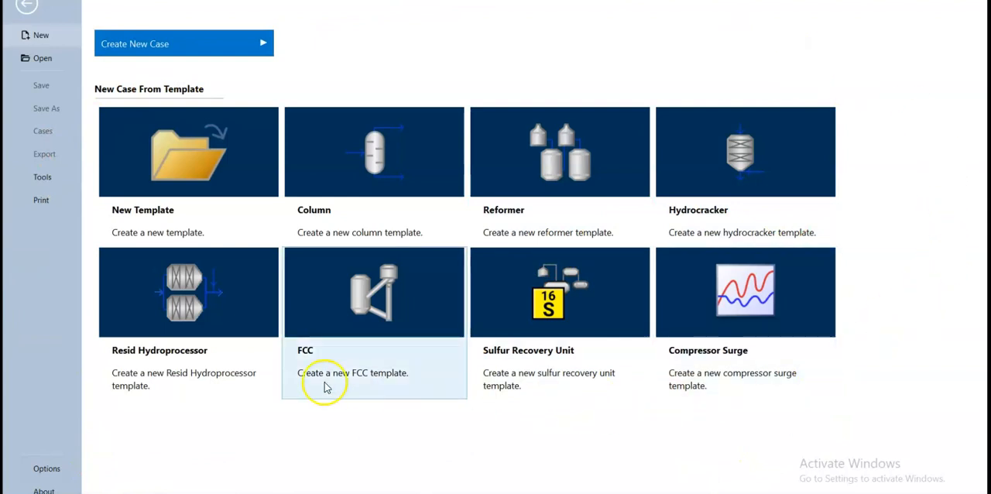
pyautogui.moveTo(536, 35)
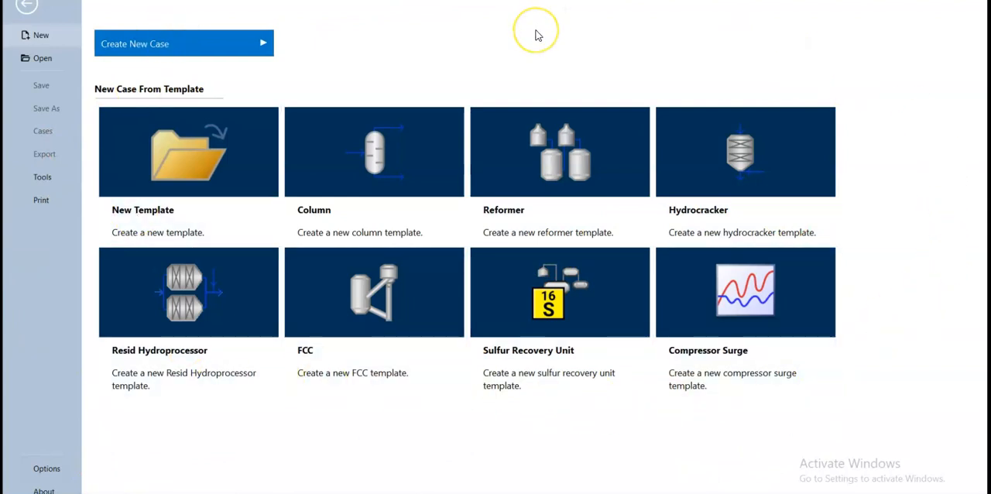
pyautogui.moveTo(38, 34)
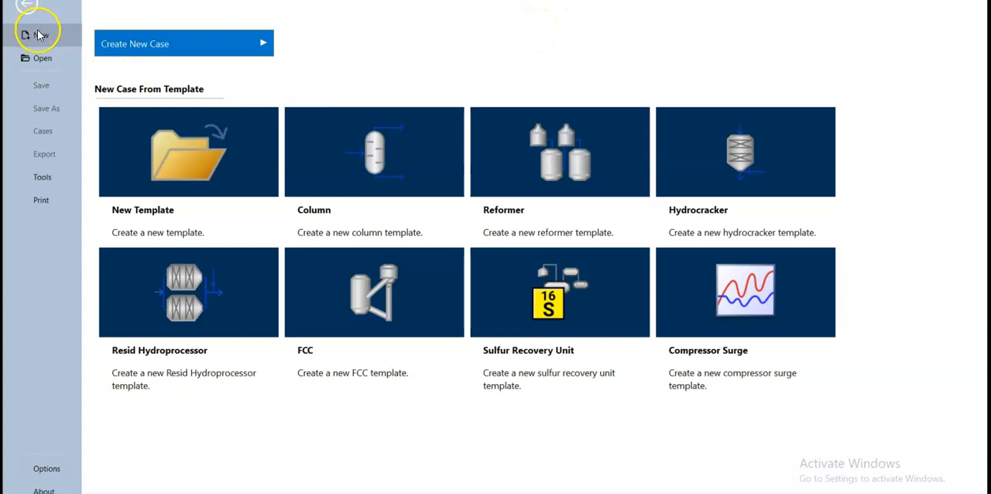
pyautogui.moveTo(138, 48)
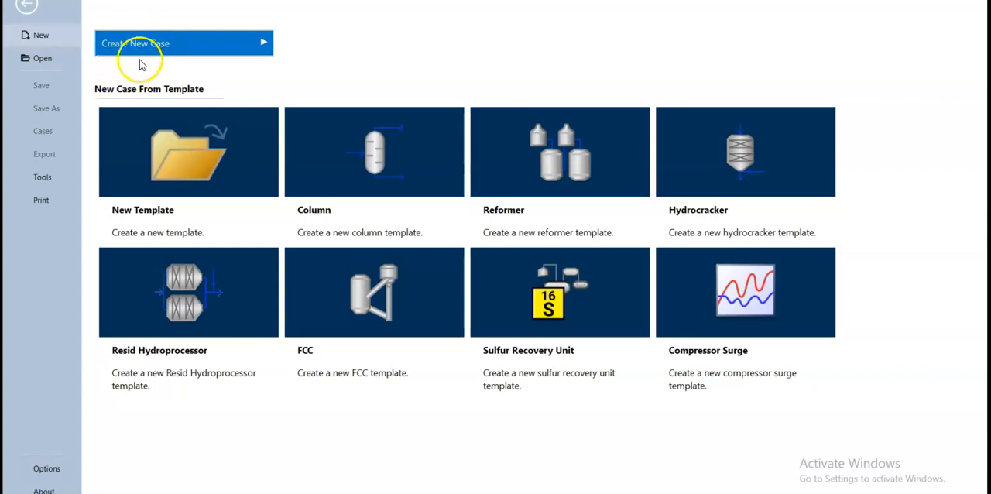
pyautogui.moveTo(174, 43)
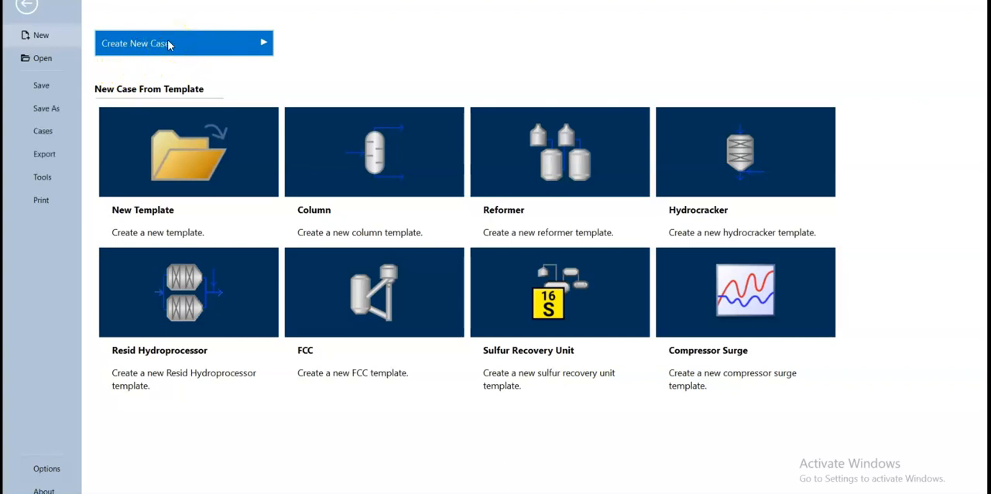
# Step: Create a new blank simulation case from the start page
pyautogui.click(155, 43)
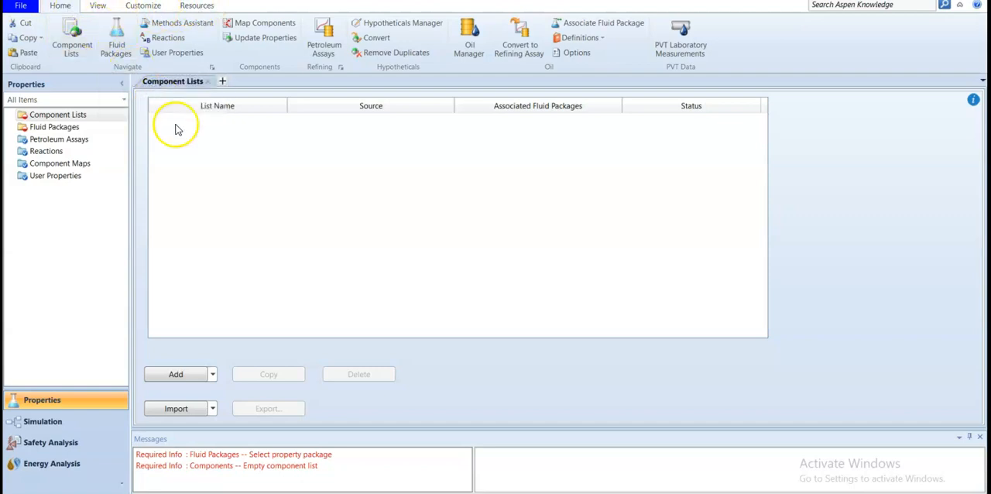
pyautogui.moveTo(266, 170)
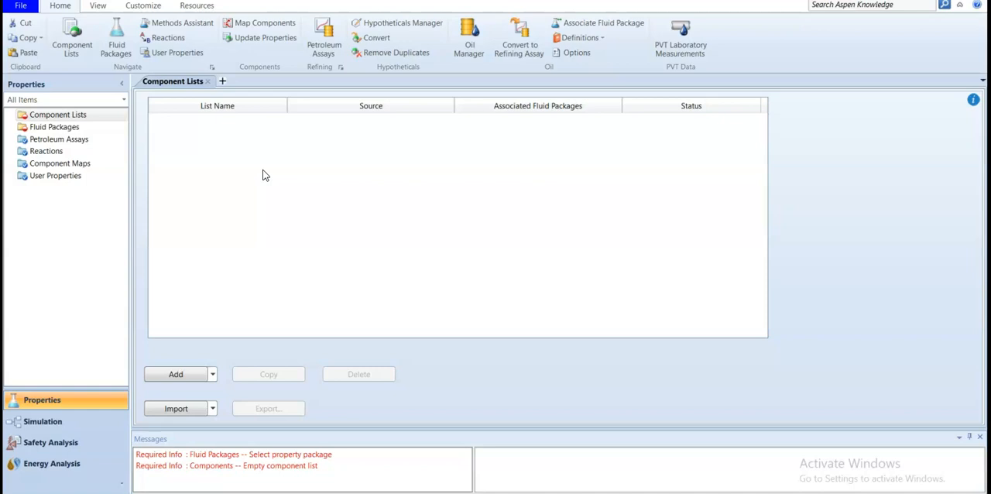
pyautogui.moveTo(266, 175)
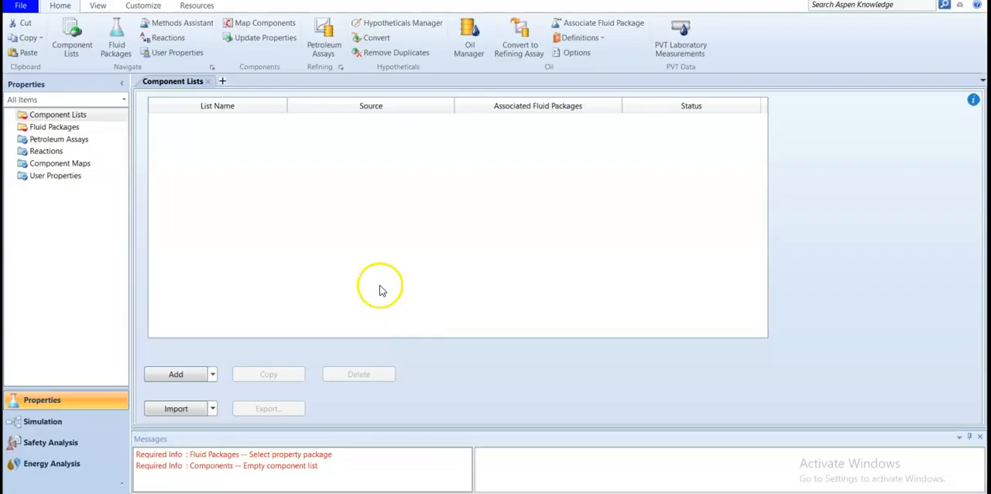
pyautogui.moveTo(215, 443)
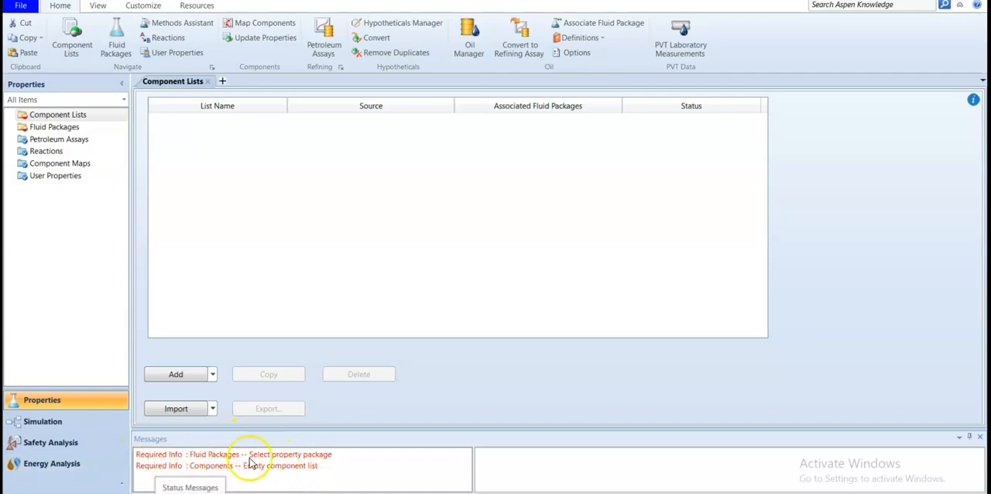
pyautogui.moveTo(266, 474)
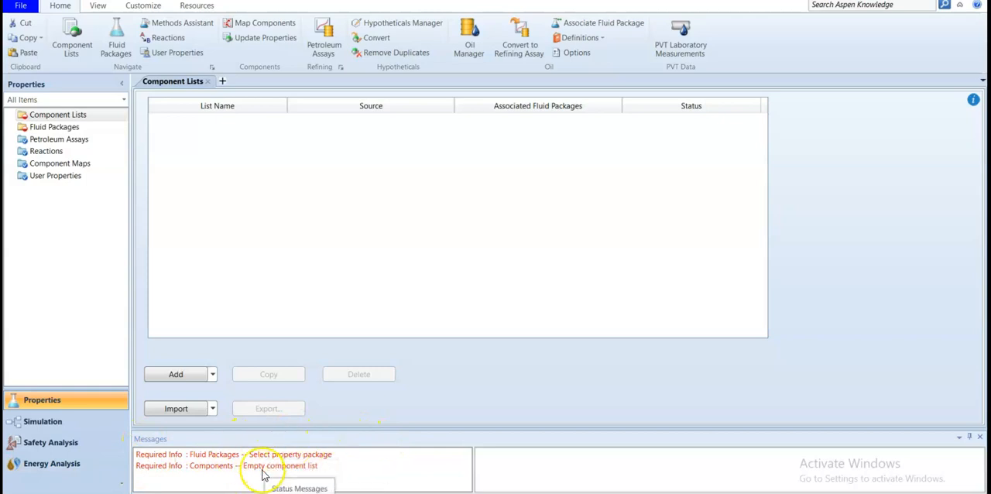
pyautogui.moveTo(263, 472)
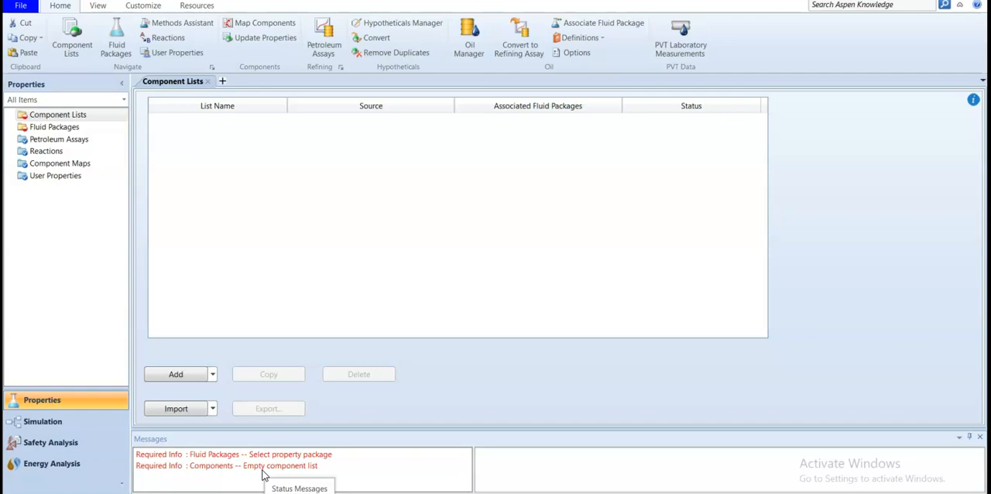
pyautogui.moveTo(201, 279)
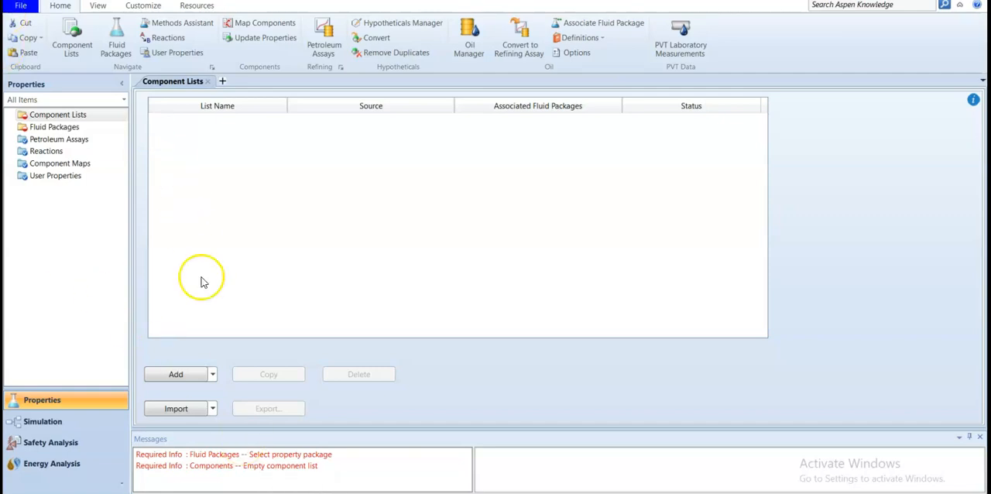
pyautogui.moveTo(100, 363)
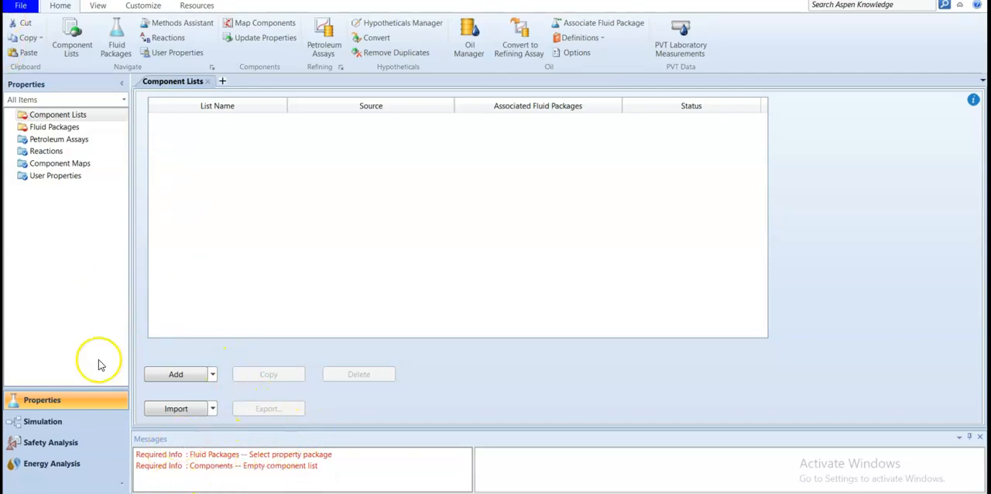
pyautogui.click(57, 115)
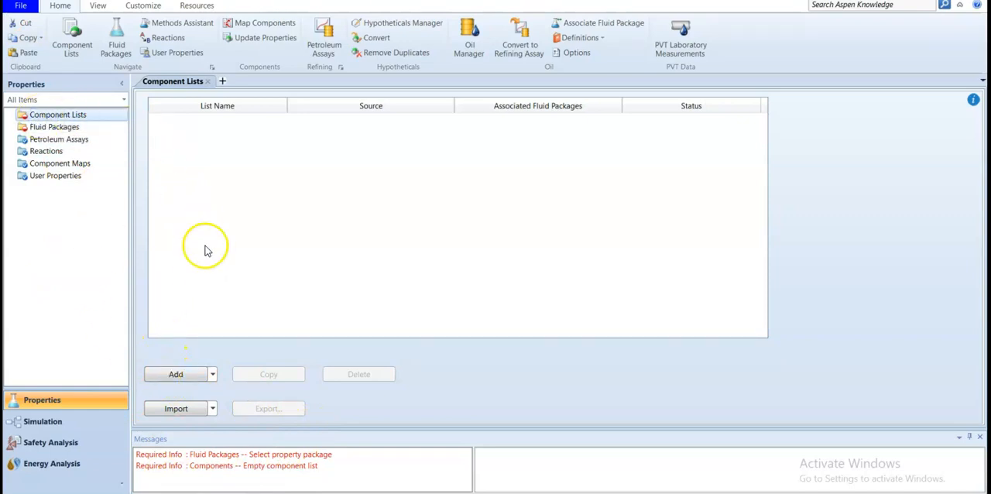
pyautogui.click(175, 375)
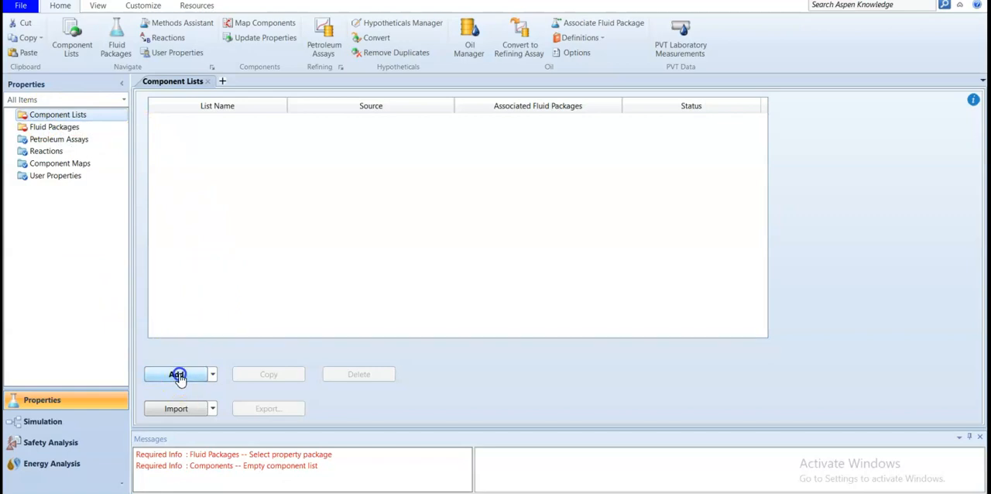
# Step: Create Component List - 1 from the HYSYS databank, keeping the family filter on All Families
pyautogui.click(176, 375)
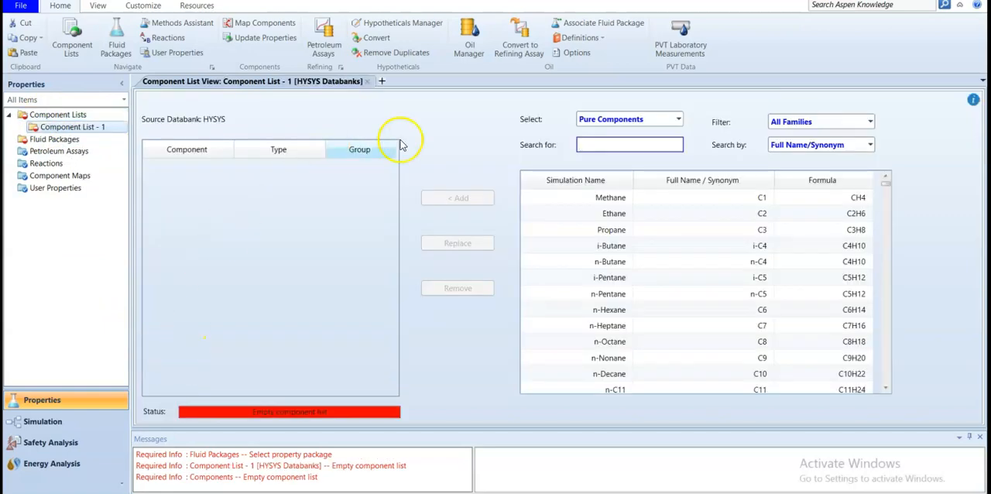
pyautogui.scroll(-3)
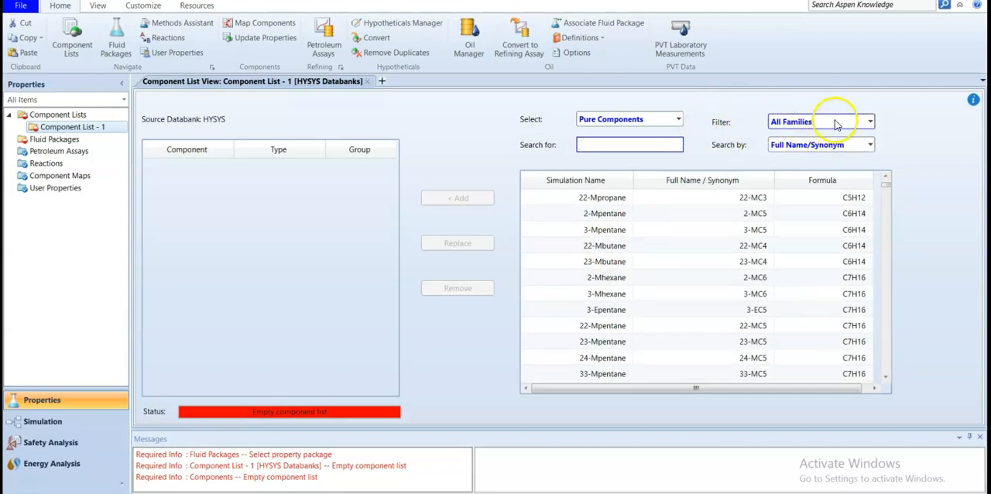
pyautogui.click(876, 121)
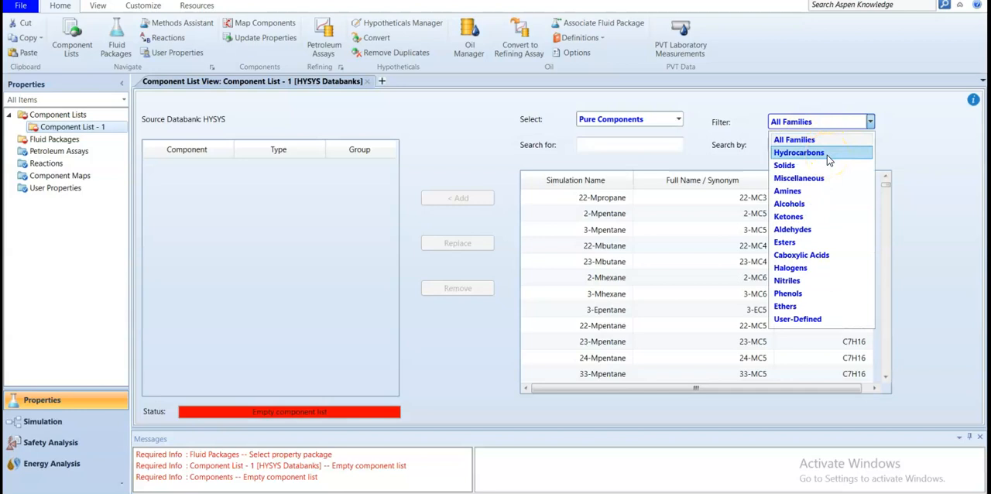
pyautogui.moveTo(827, 164)
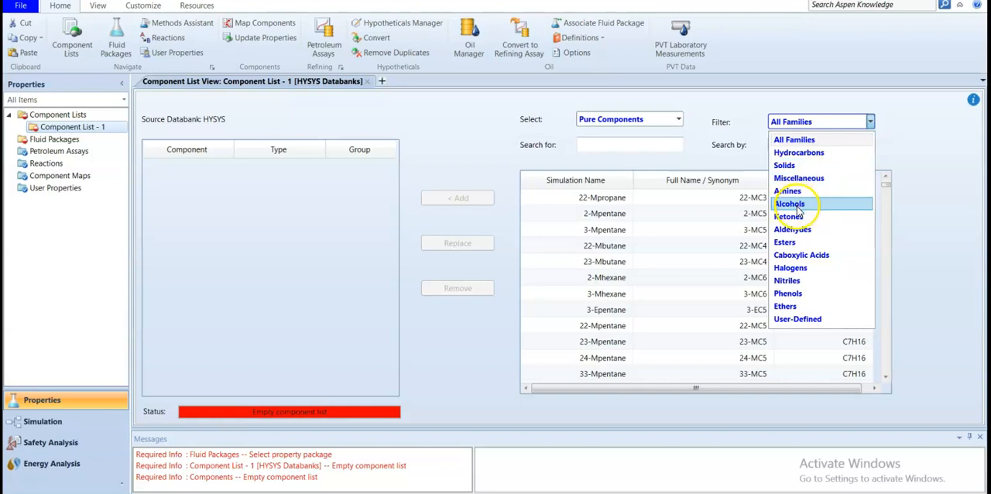
pyautogui.moveTo(800, 140)
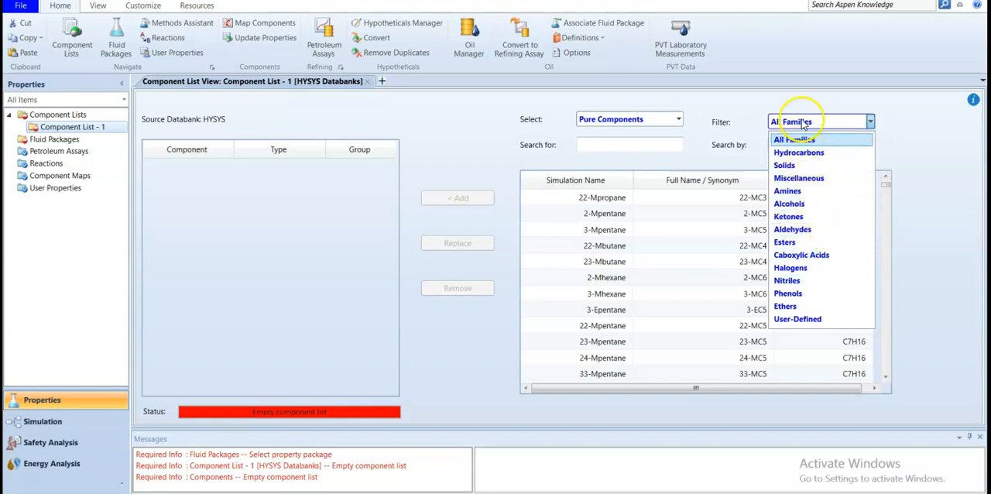
pyautogui.click(793, 139)
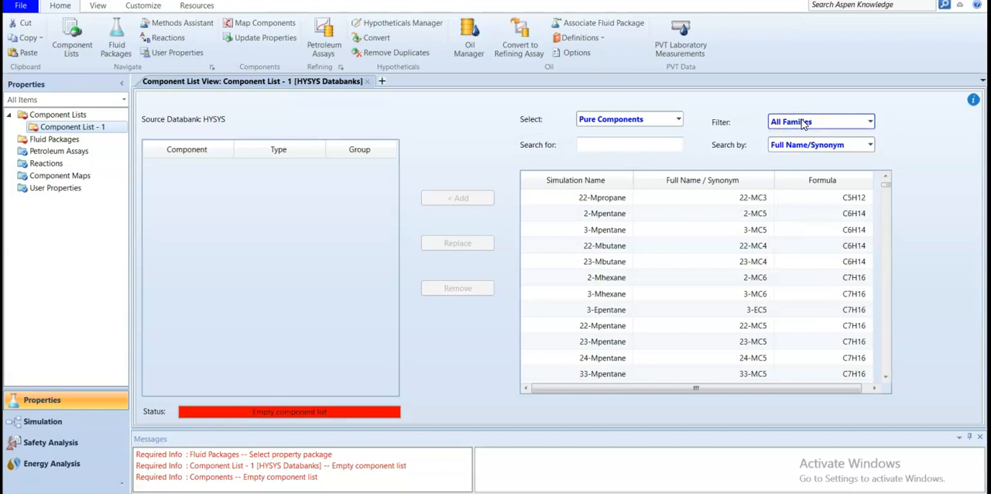
pyautogui.moveTo(807, 121)
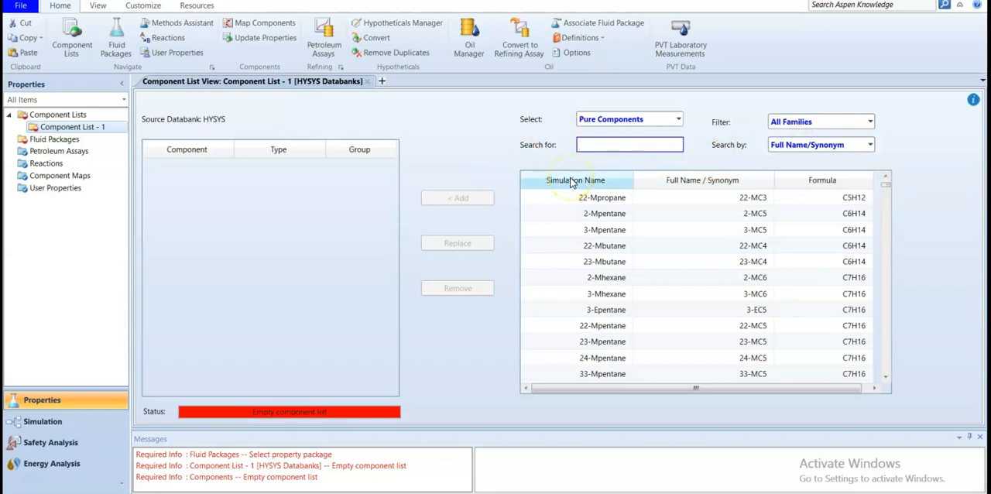
# Step: Search the pure-component databank for water using terms 'wa' and 'h2'
pyautogui.write('wa')
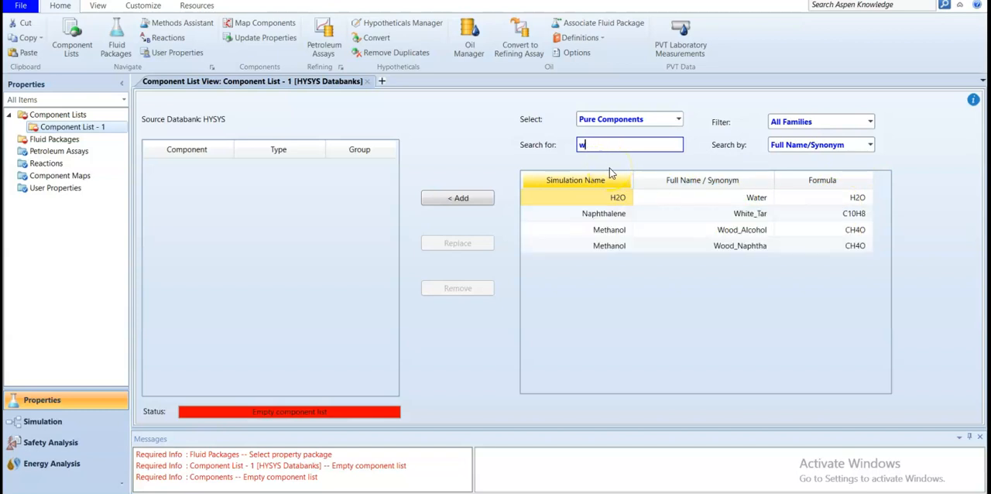
pyautogui.write('h2o')
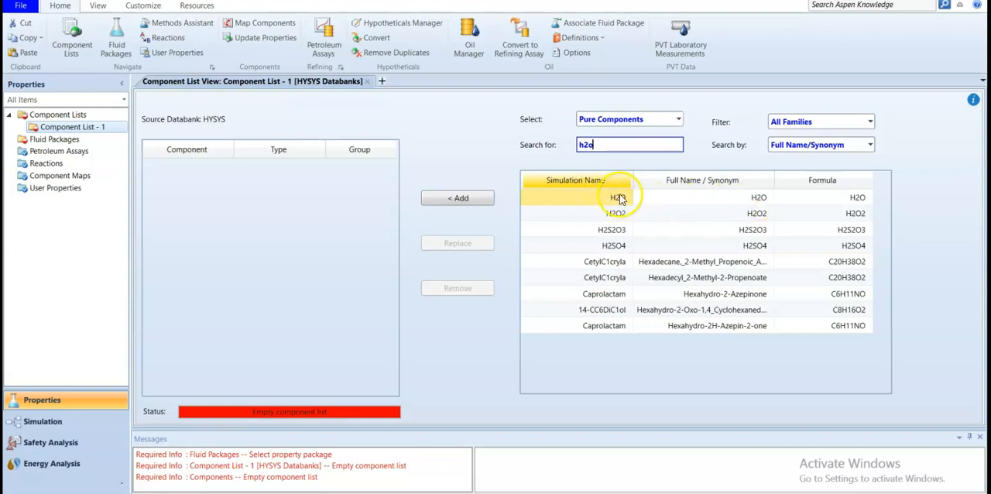
pyautogui.moveTo(641, 149)
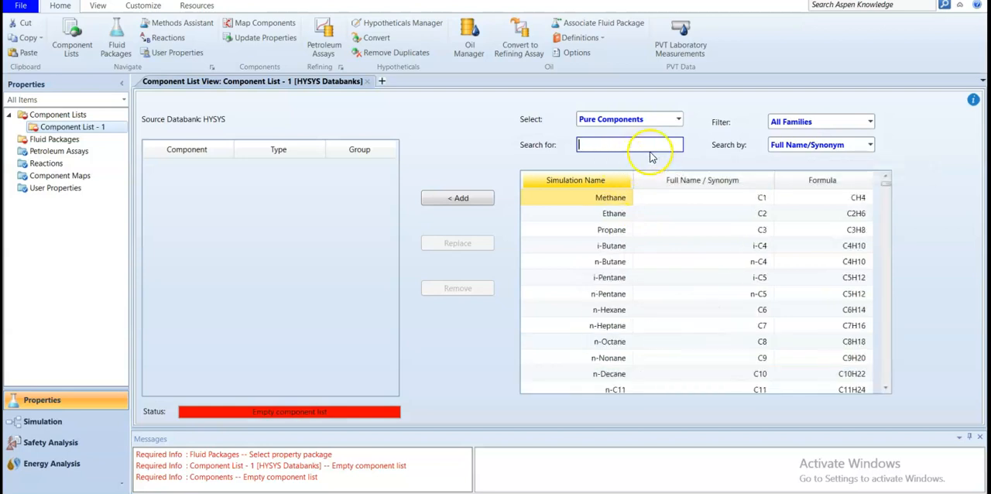
# Step: Show the Select choices: Pure Components, Hypothetical and Hypothetical Solid
pyautogui.click(676, 118)
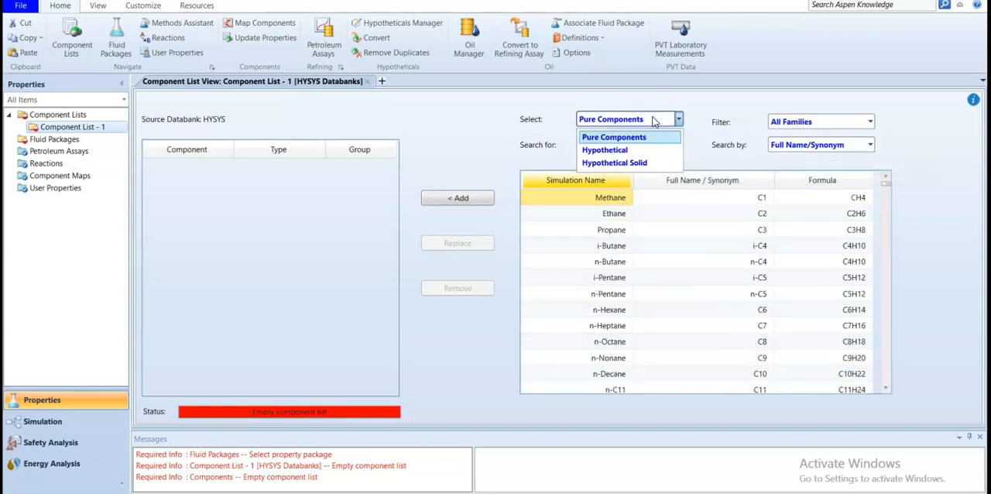
pyautogui.moveTo(635, 146)
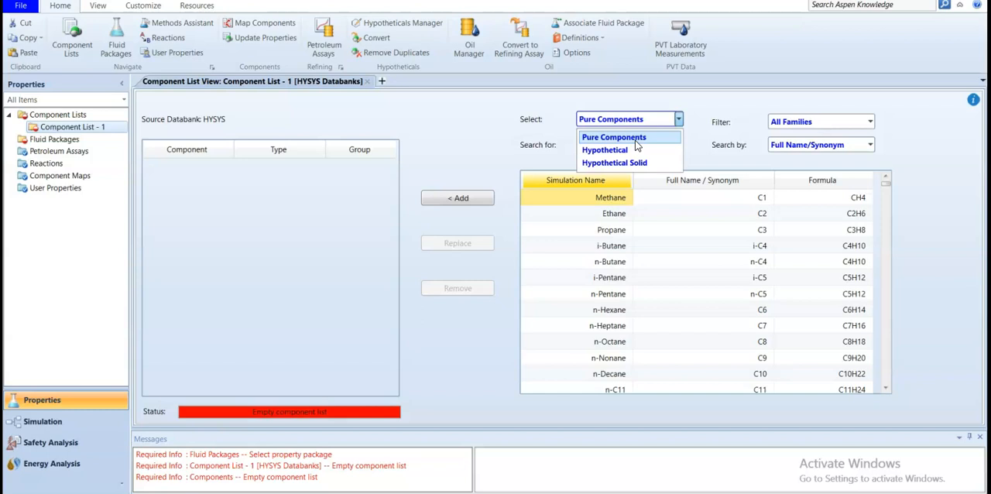
pyautogui.moveTo(604, 151)
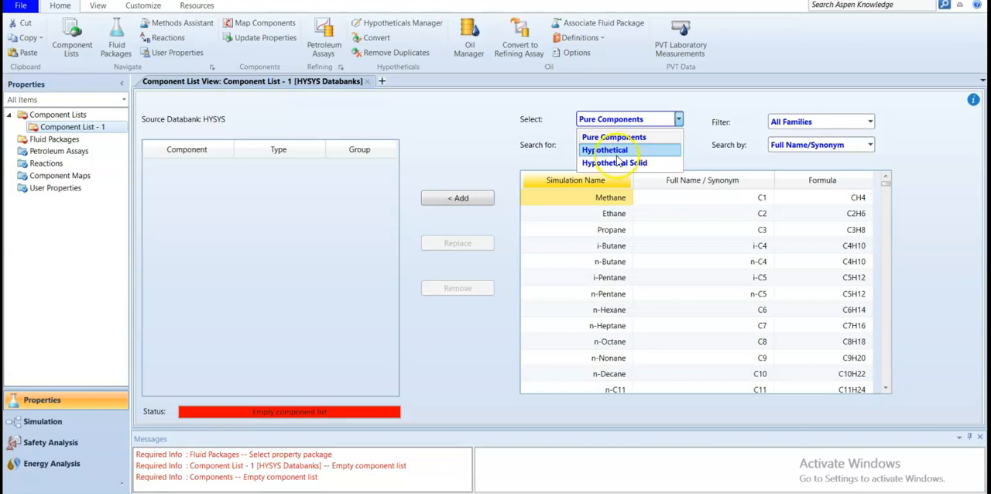
pyautogui.click(614, 136)
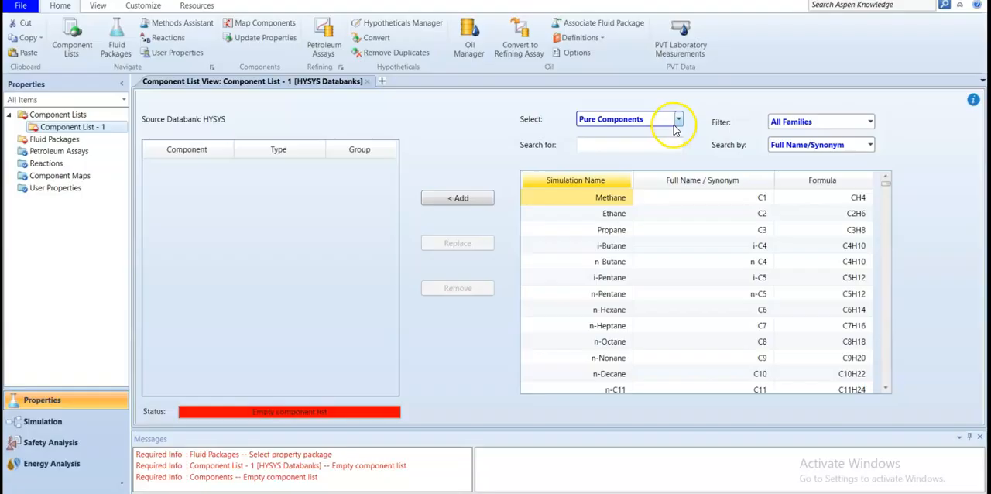
pyautogui.click(677, 118)
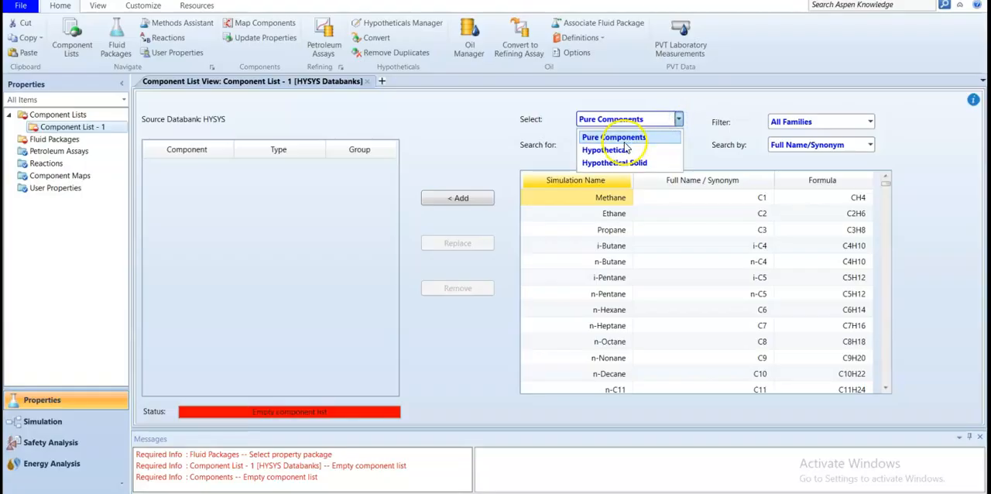
pyautogui.moveTo(629, 163)
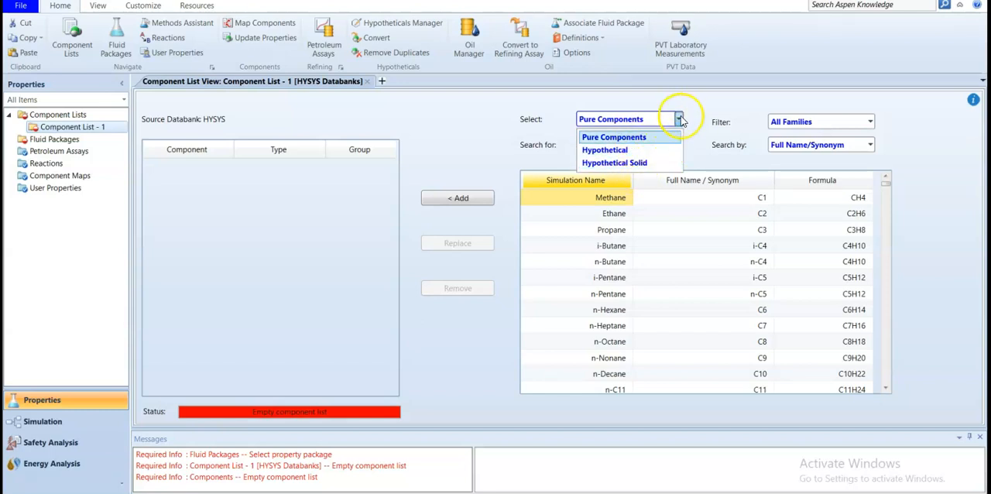
pyautogui.click(614, 137)
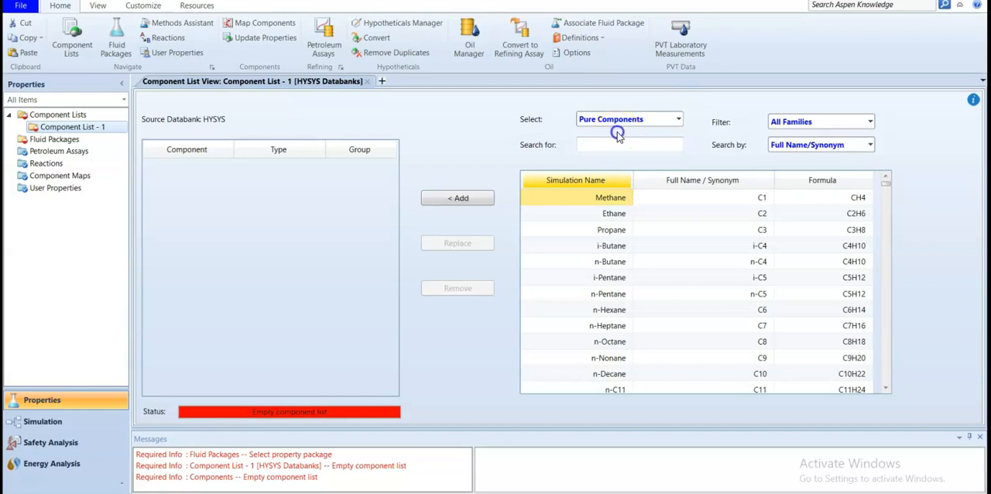
pyautogui.moveTo(620, 136)
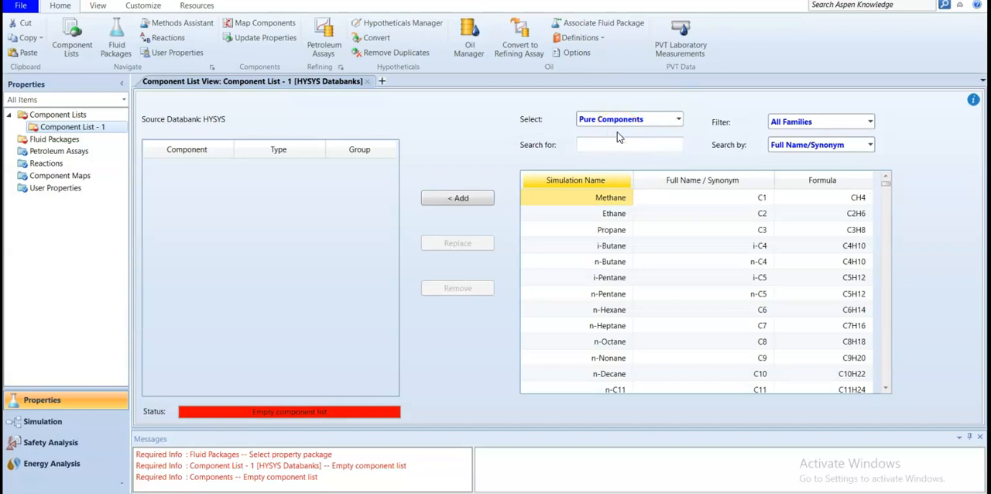
# Step: Search the databank for 'watr' and pick H2O from the matches for Component List - 1
pyautogui.click(629, 145)
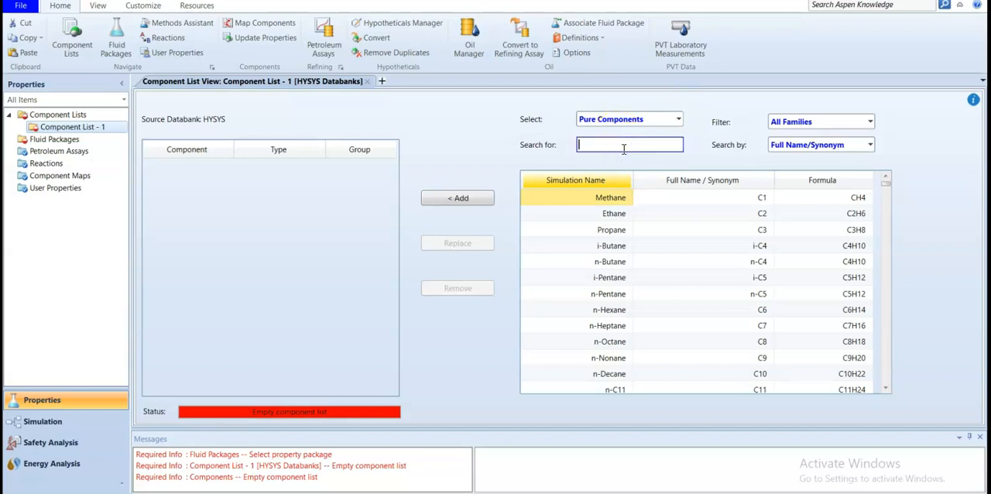
pyautogui.write('watr')
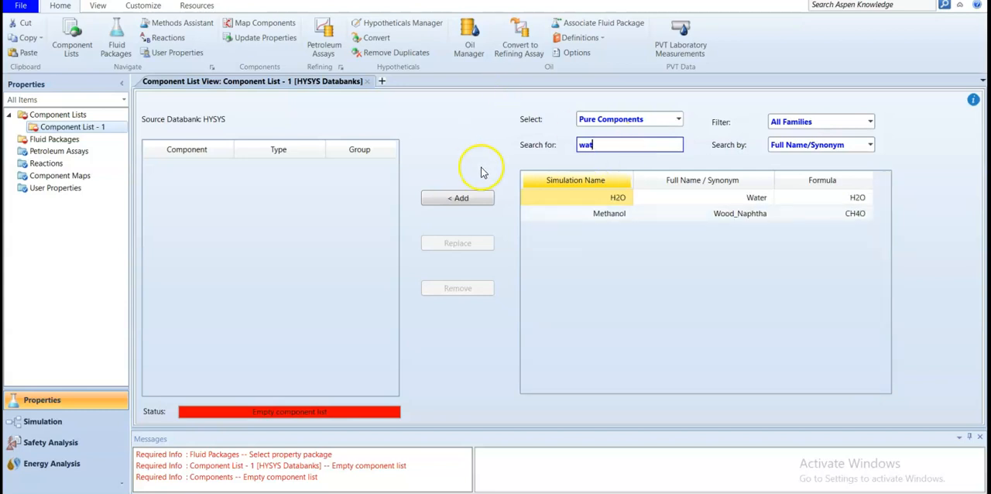
pyautogui.click(457, 197)
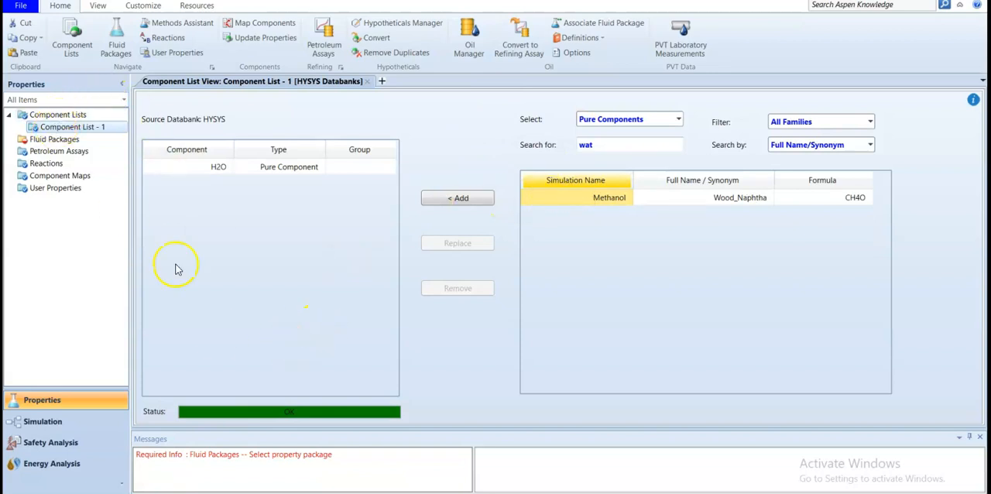
pyautogui.moveTo(152, 425)
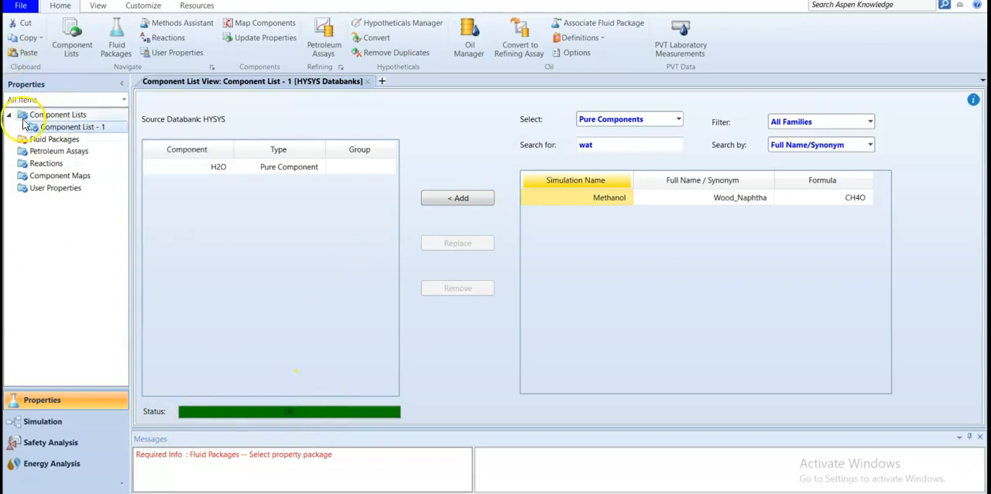
# Step: Go to the Fluid Packages page flagged as still needing a property package
pyautogui.click(54, 139)
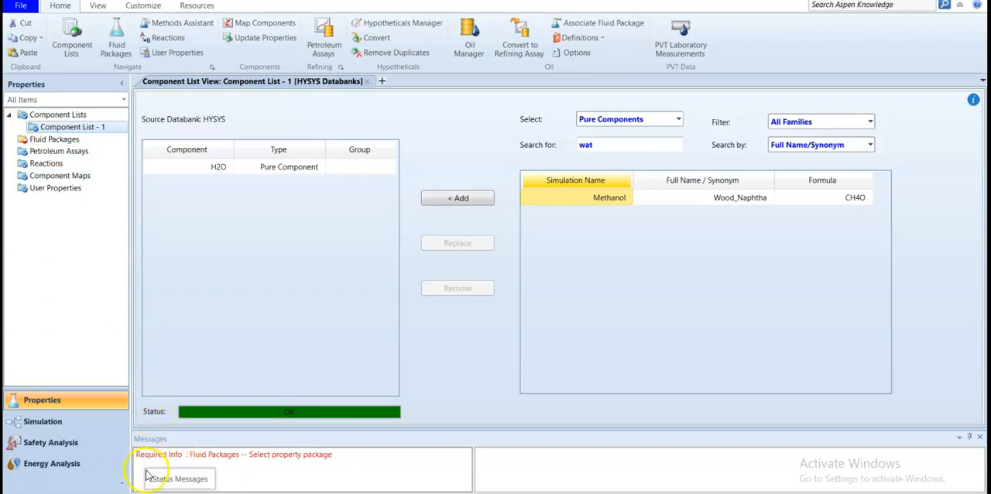
pyautogui.moveTo(223, 471)
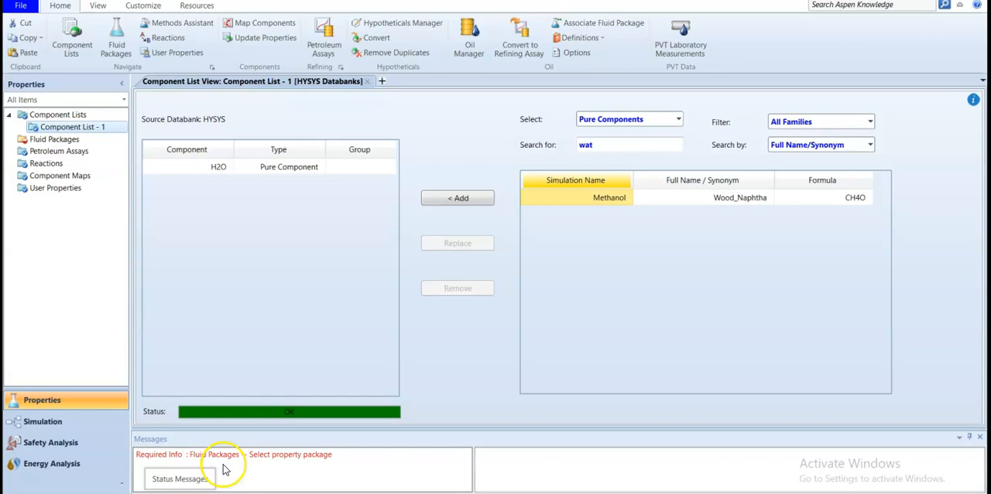
pyautogui.moveTo(232, 475)
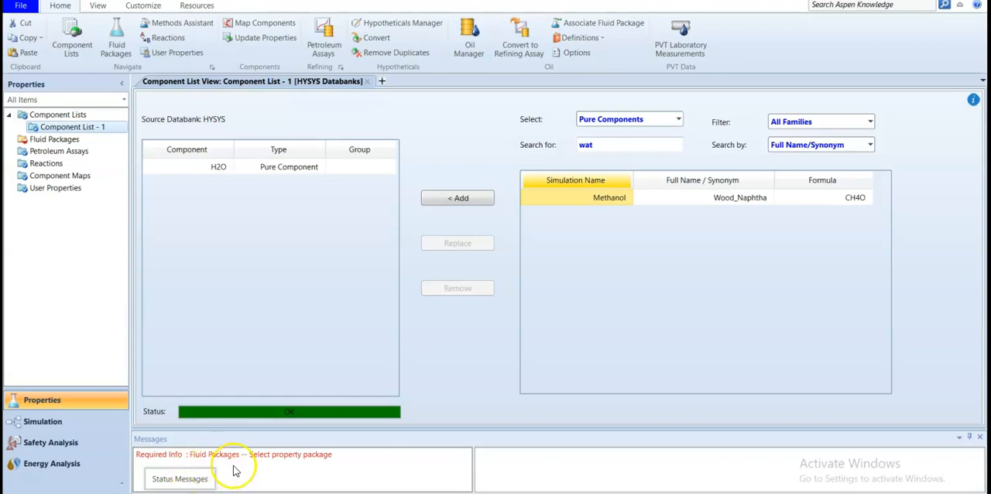
pyautogui.click(54, 140)
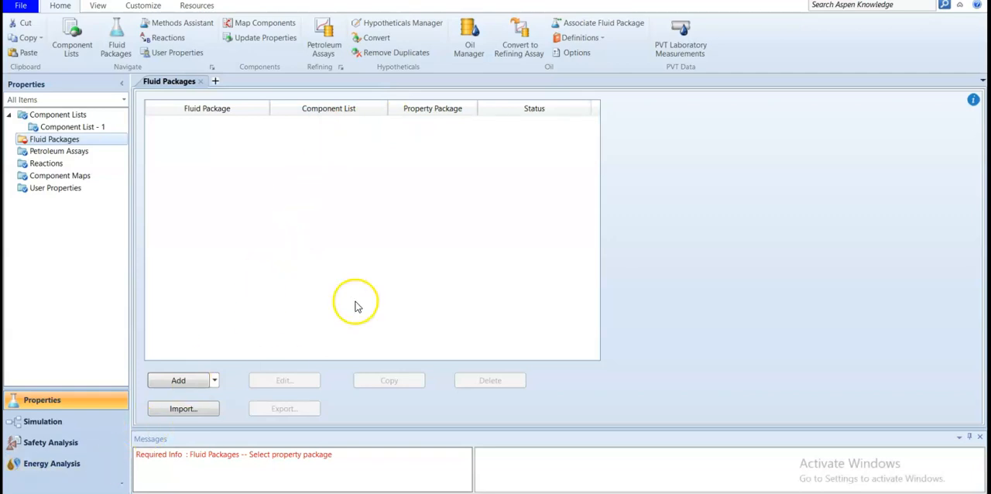
pyautogui.moveTo(371, 244)
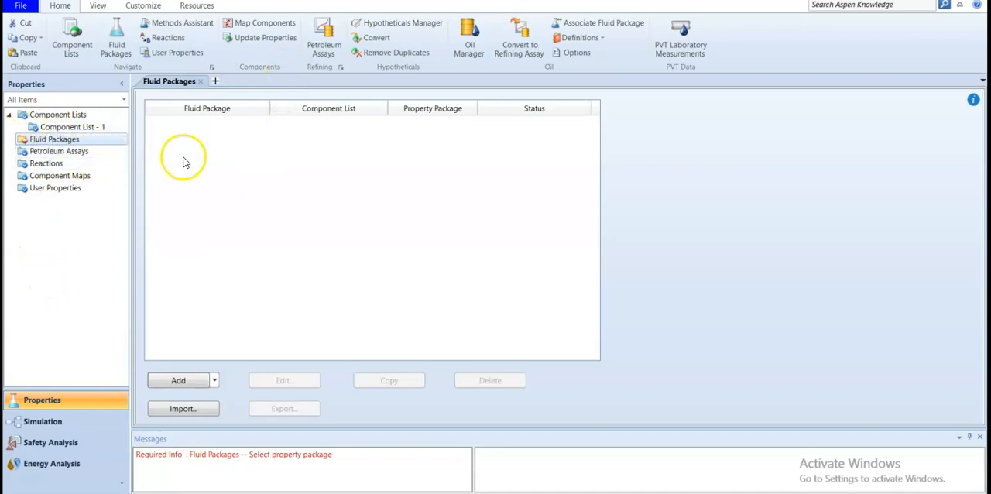
pyautogui.moveTo(189, 161)
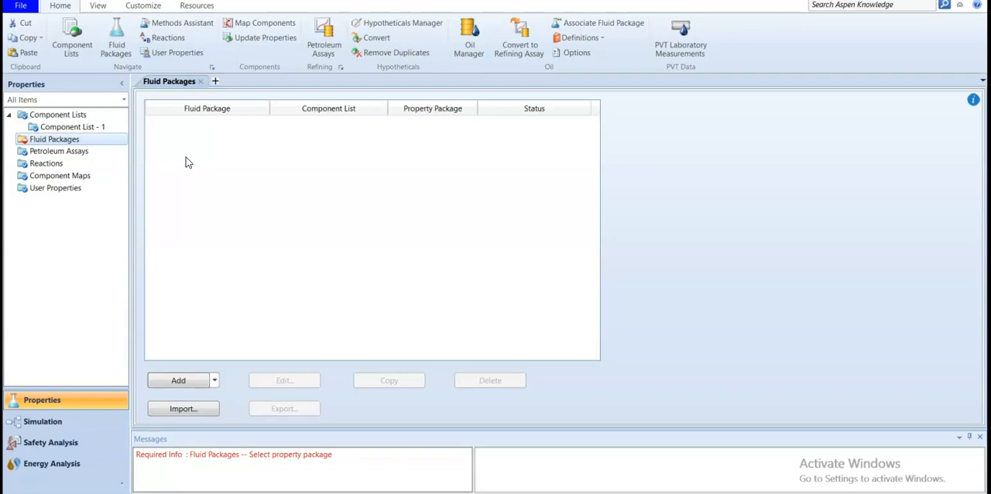
pyautogui.moveTo(155, 28)
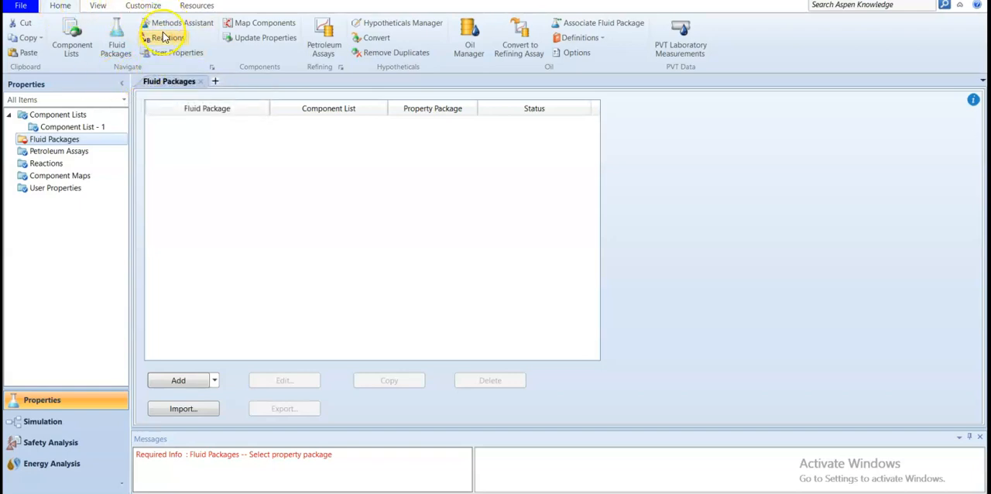
pyautogui.moveTo(200, 23)
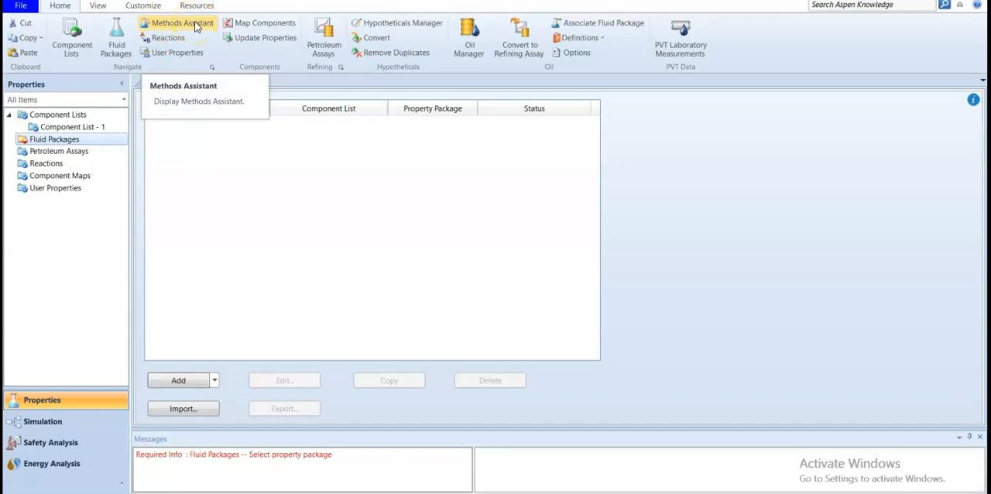
# Step: Bring up the Aspen HYSYS V12 help on selecting a property package
pyautogui.click(183, 22)
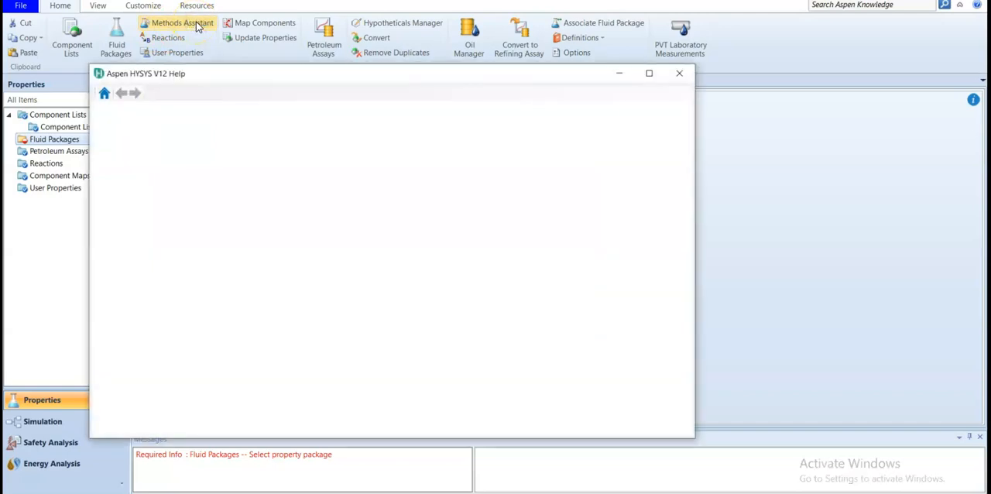
# Step: Browse the Methods Assistant recommendations for Oil and Gas Processing and Chemical Processes in the help contents
pyautogui.click(183, 21)
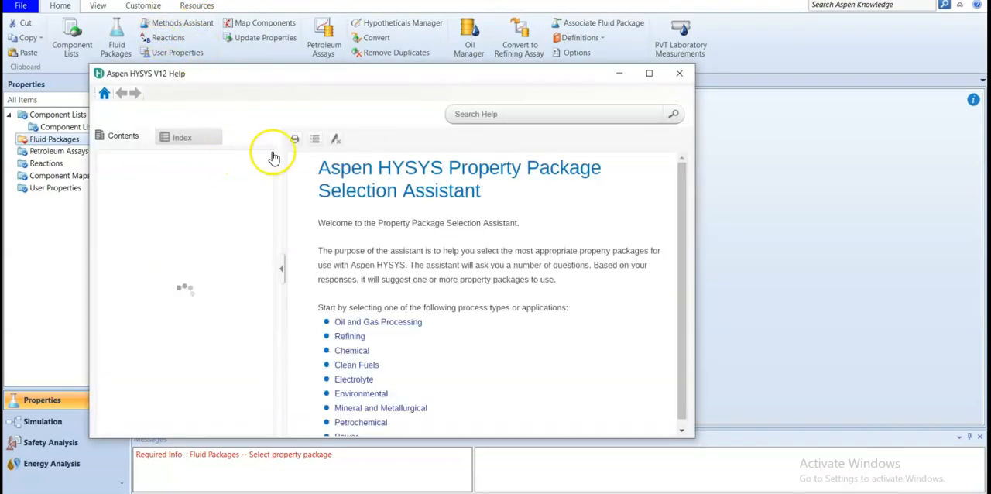
pyautogui.click(117, 137)
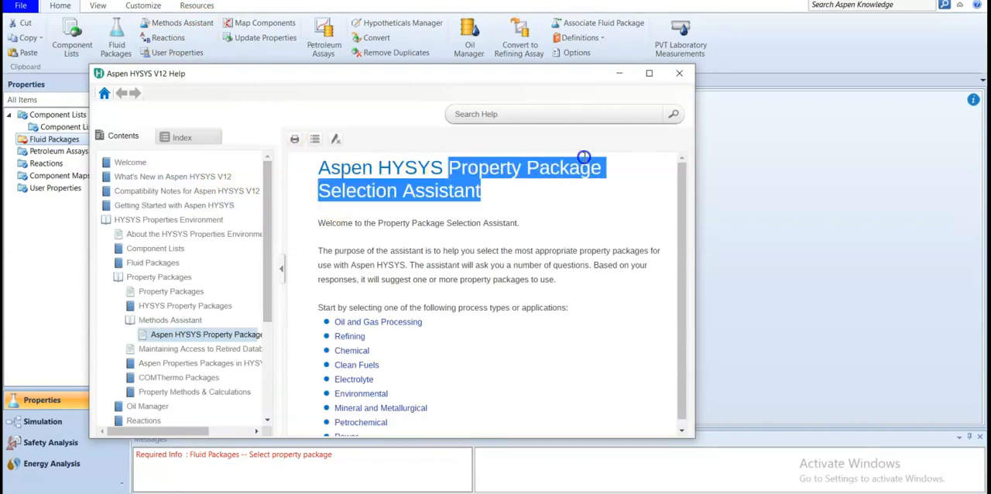
pyautogui.moveTo(416, 75)
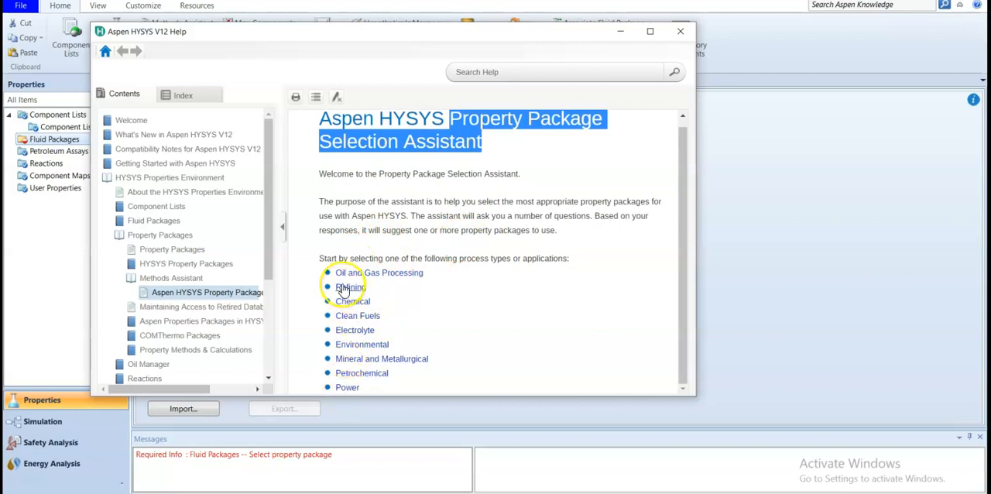
pyautogui.moveTo(387, 283)
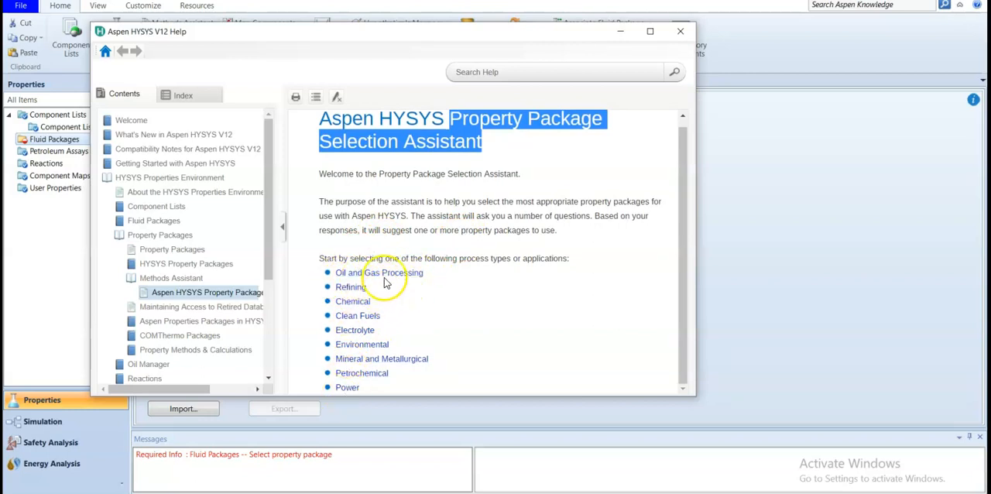
pyautogui.click(375, 272)
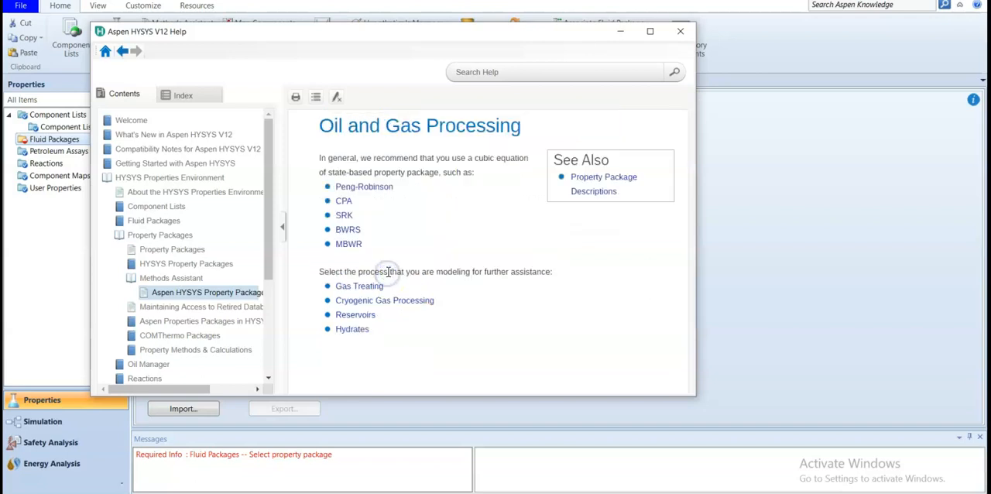
pyautogui.moveTo(363, 170)
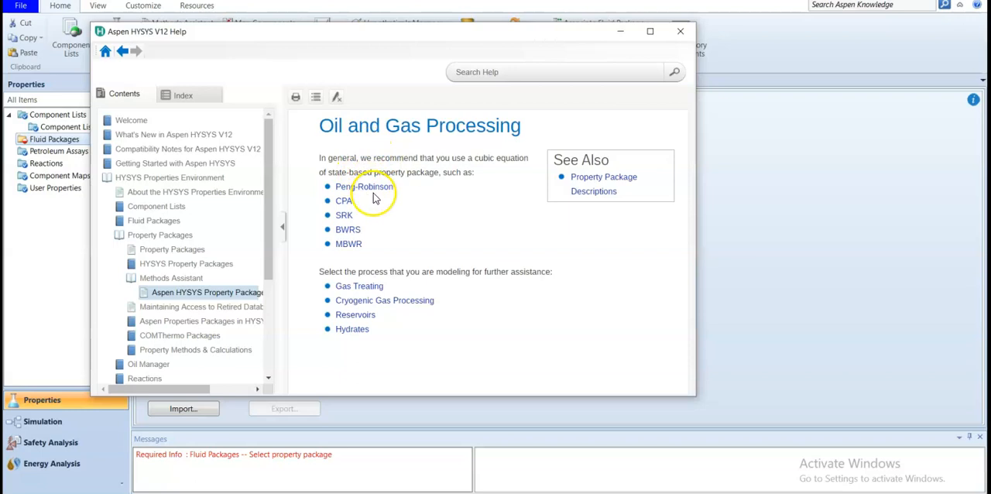
pyautogui.moveTo(359, 211)
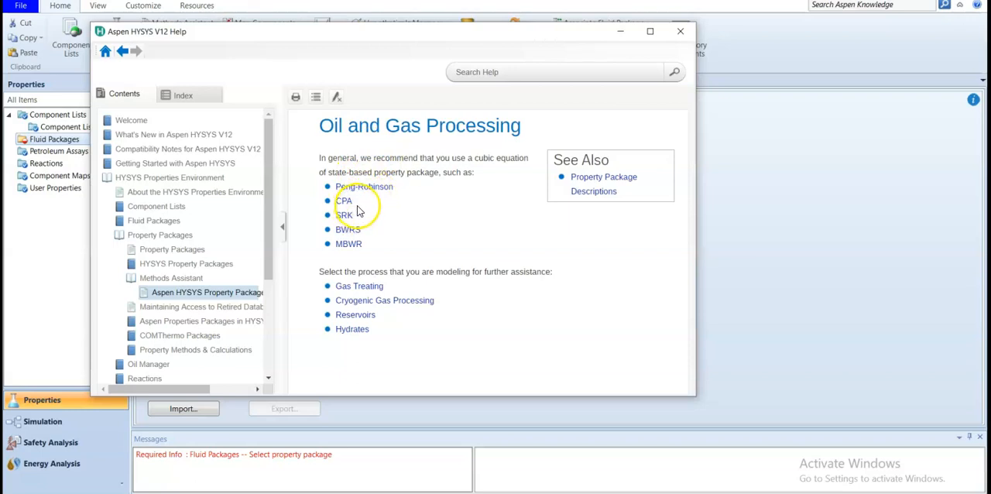
pyautogui.moveTo(108, 81)
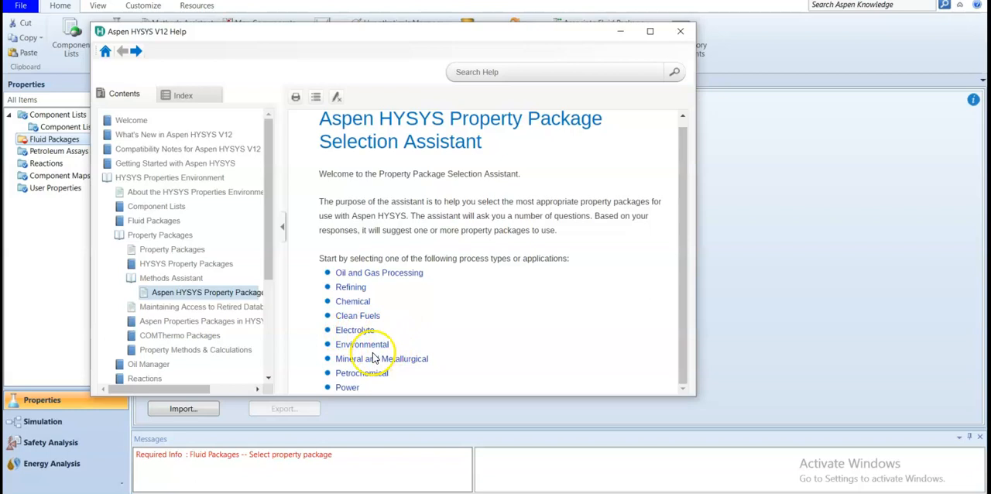
pyautogui.moveTo(370, 389)
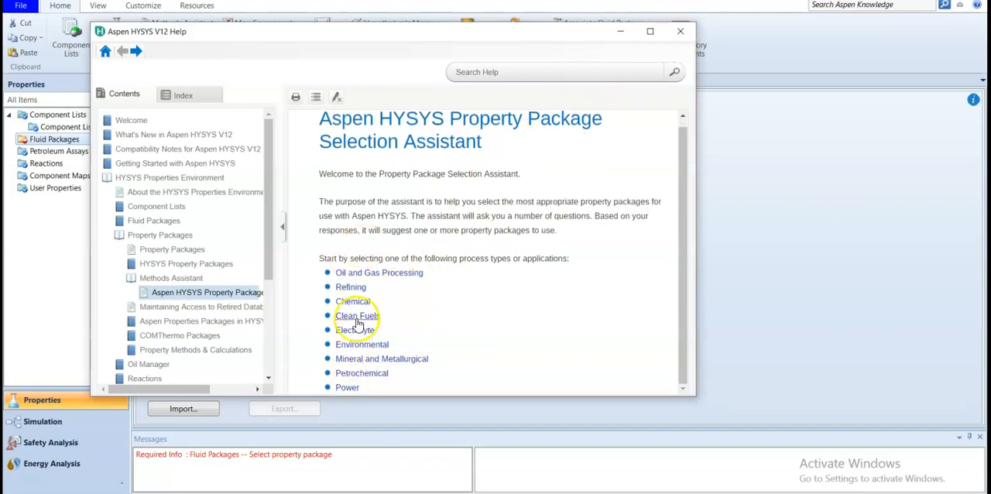
pyautogui.click(353, 300)
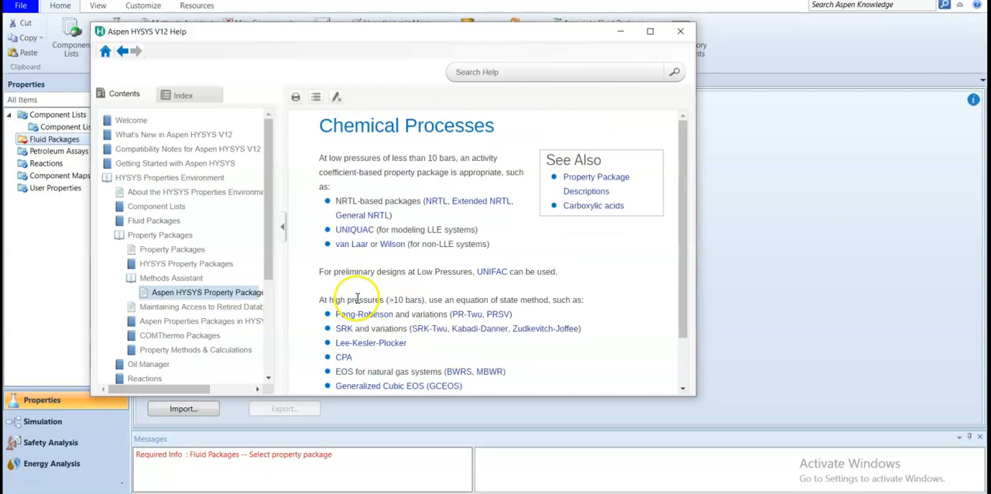
pyautogui.moveTo(456, 206)
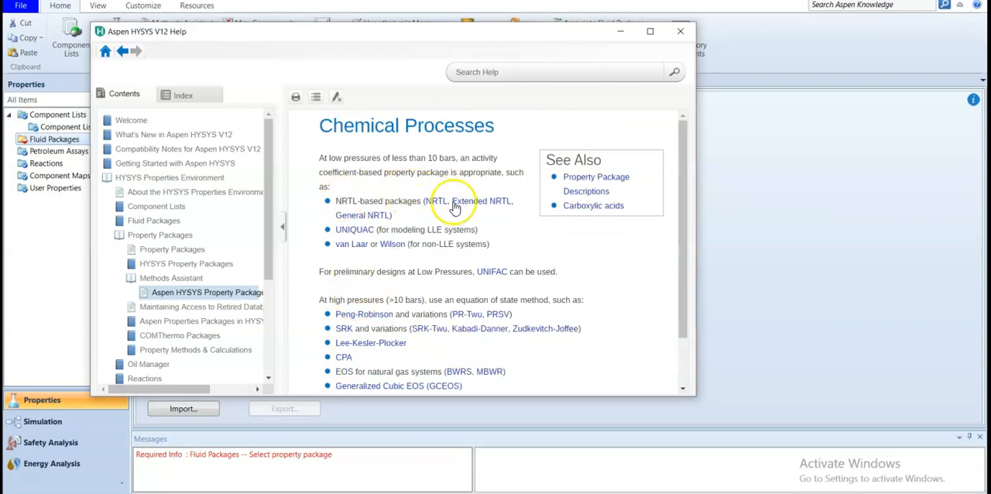
pyautogui.moveTo(434, 217)
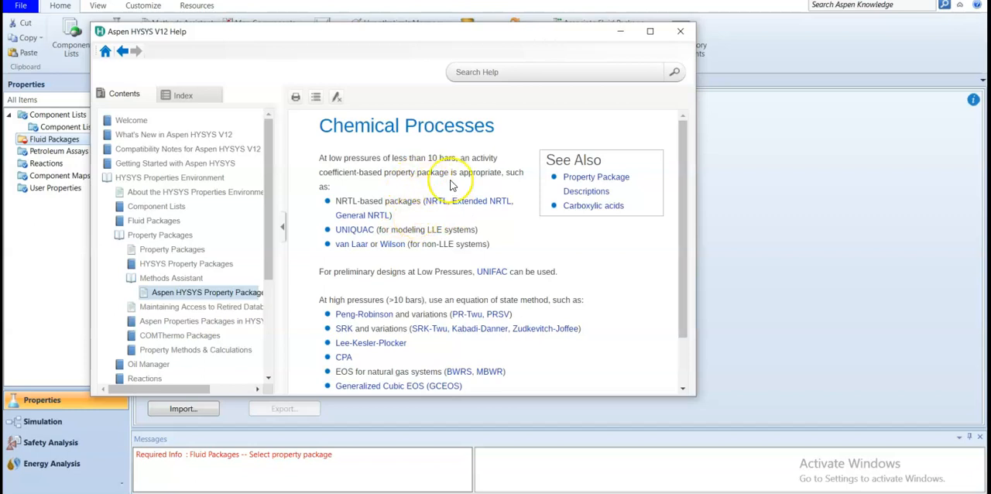
pyautogui.scroll(-3)
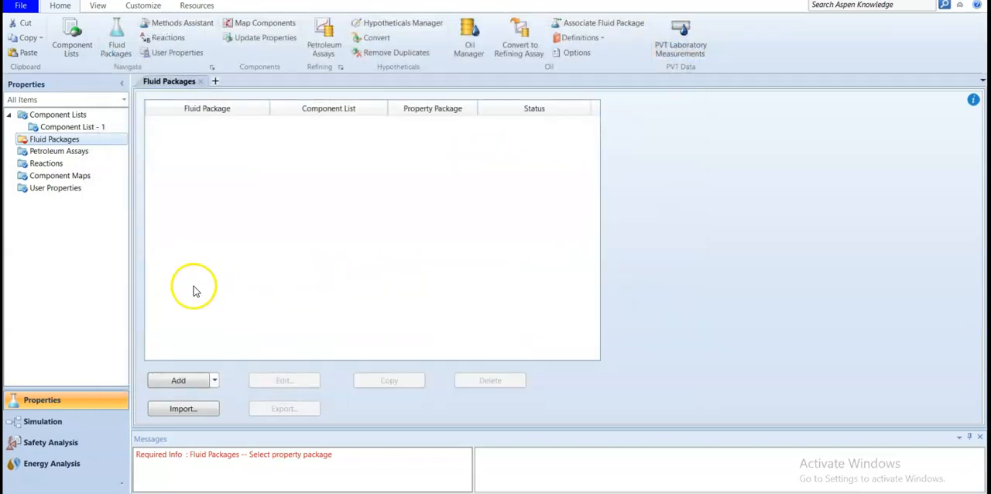
# Step: Add fluid package Basis-1 and choose Peng-Robinson as its property package for Component List - 1
pyautogui.click(177, 381)
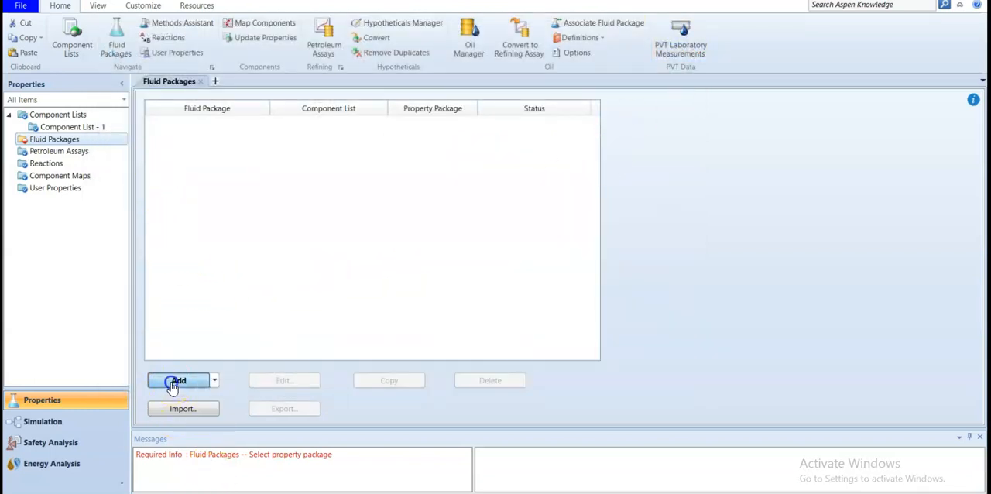
pyautogui.click(178, 381)
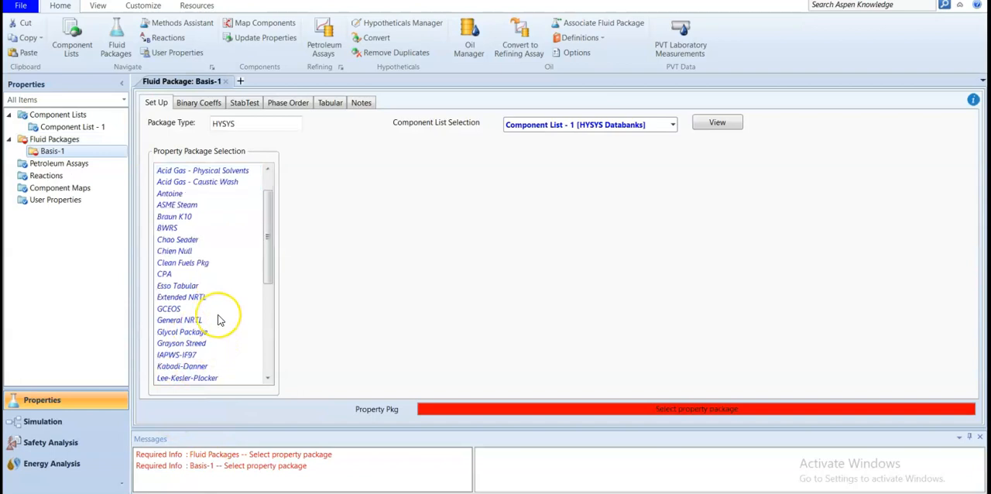
pyautogui.scroll(-3)
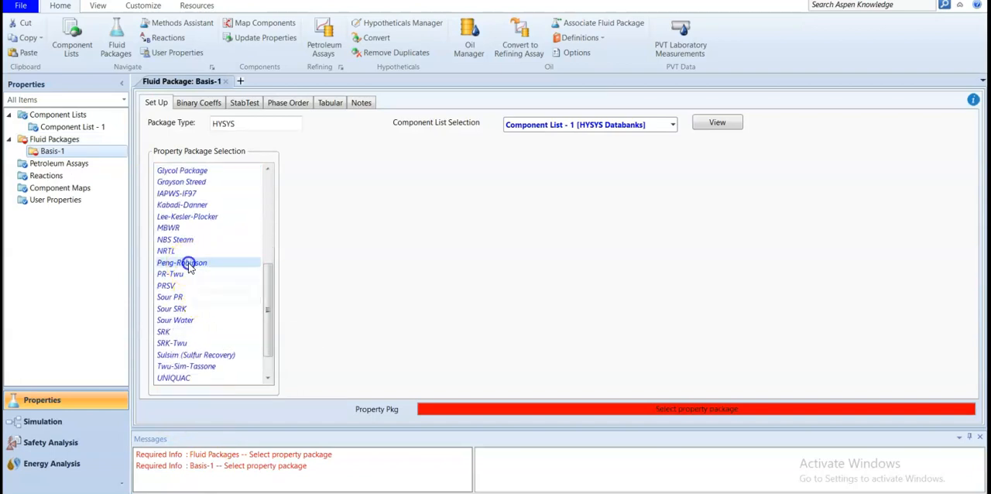
pyautogui.click(189, 264)
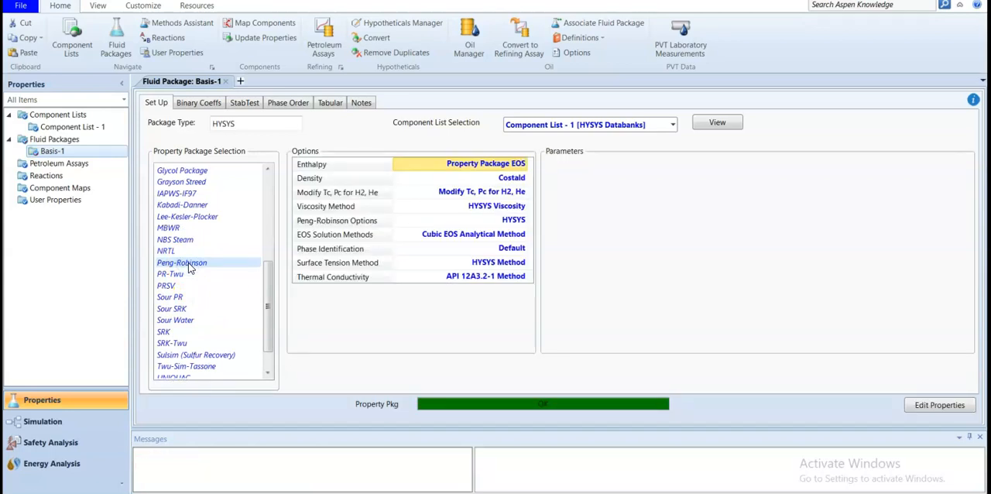
pyautogui.moveTo(249, 252)
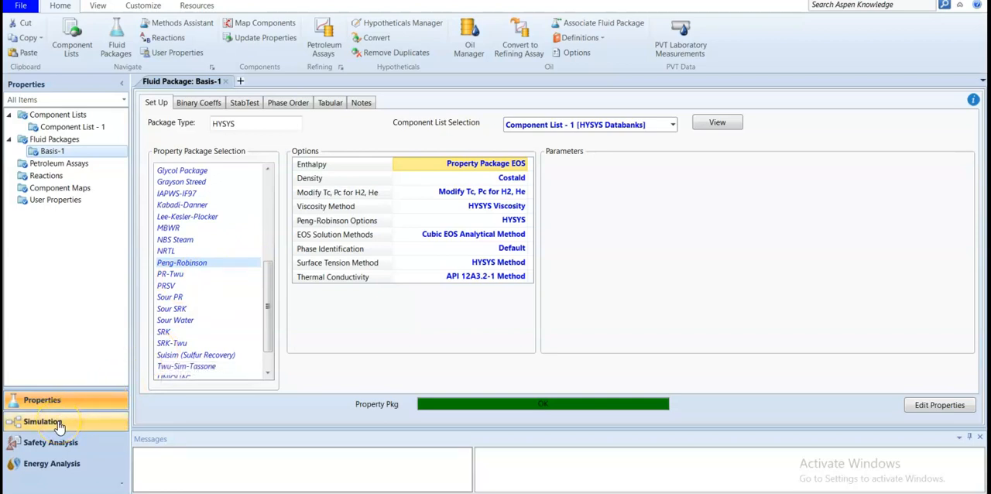
# Step: Switch to the Simulation environment showing the empty main flowsheet and model palette
pyautogui.click(45, 423)
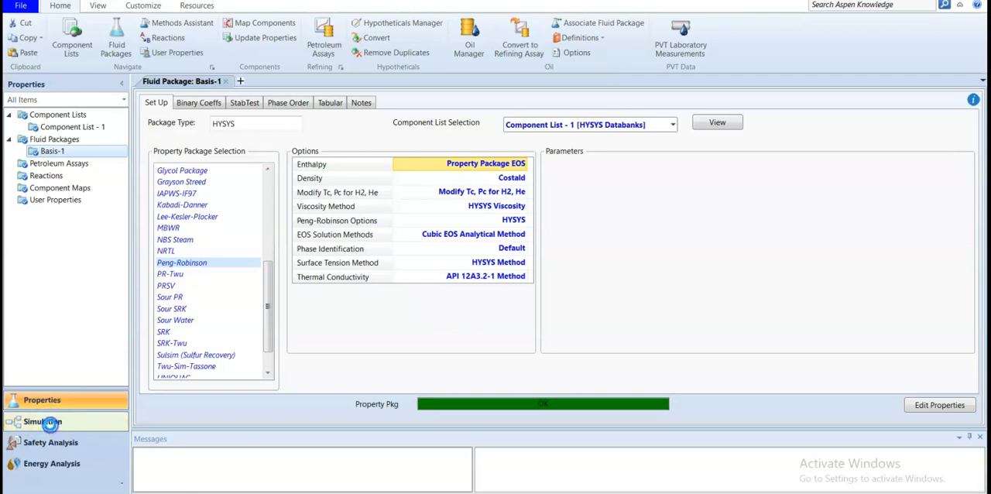
pyautogui.click(43, 424)
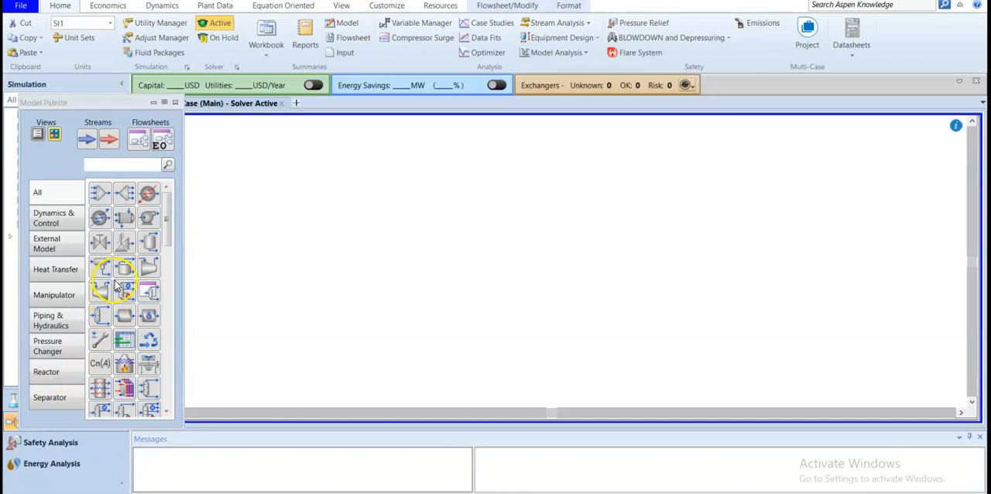
pyautogui.moveTo(369, 246)
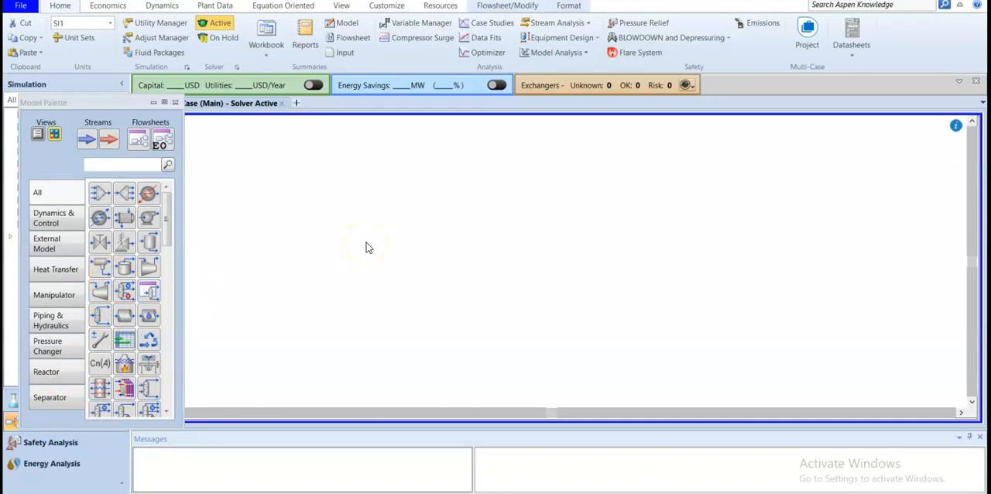